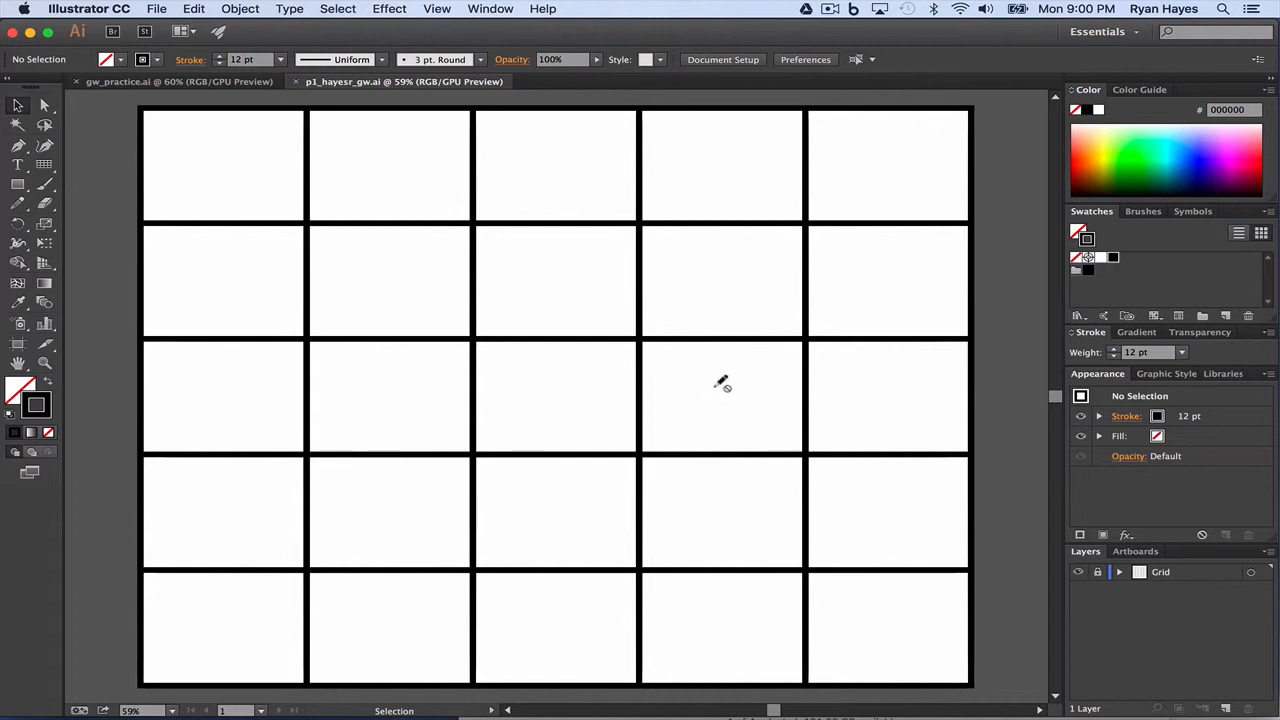
Step: Add a new layer named 'Globe' above the locked Grid layer
click(156, 8)
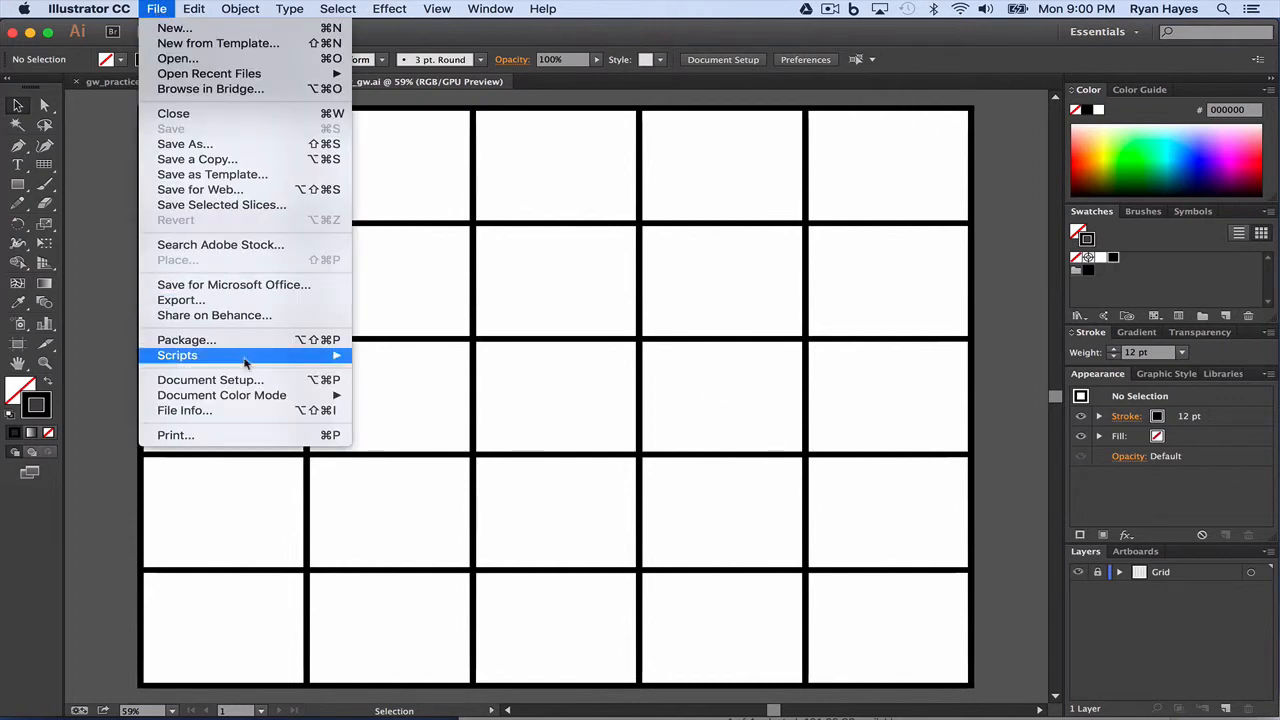
mouse_move(220, 244)
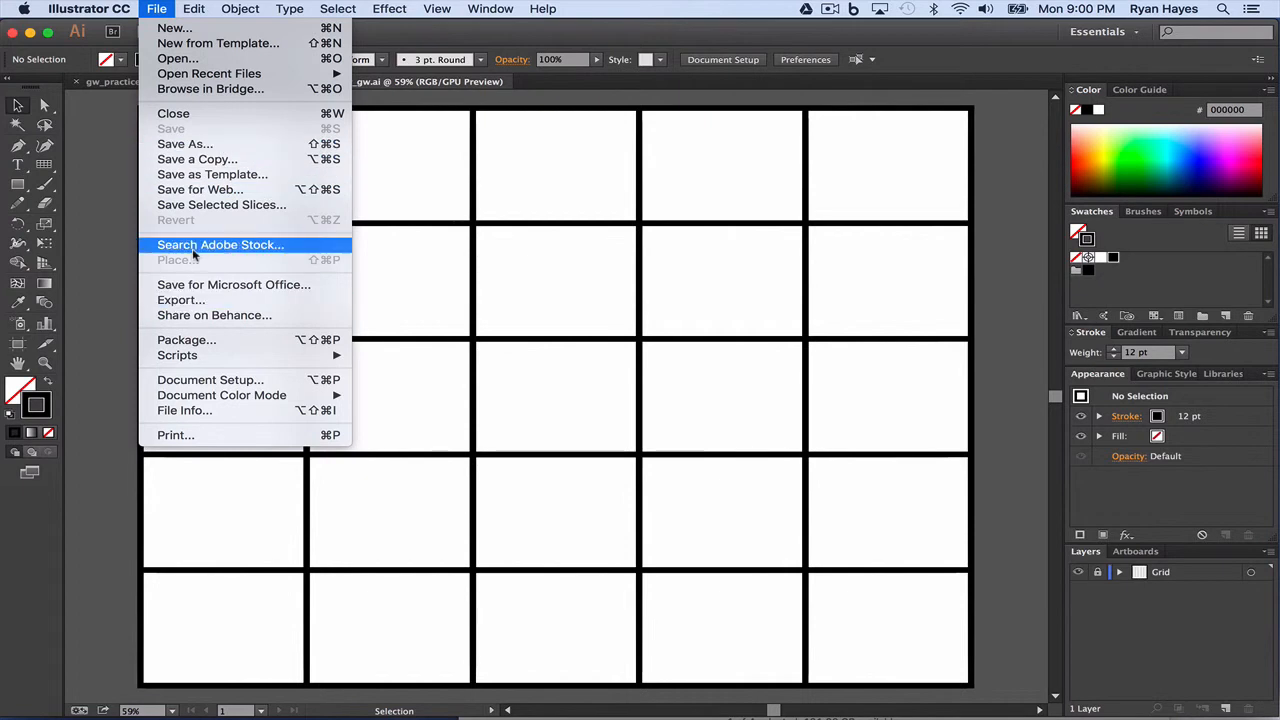
mouse_move(420, 279)
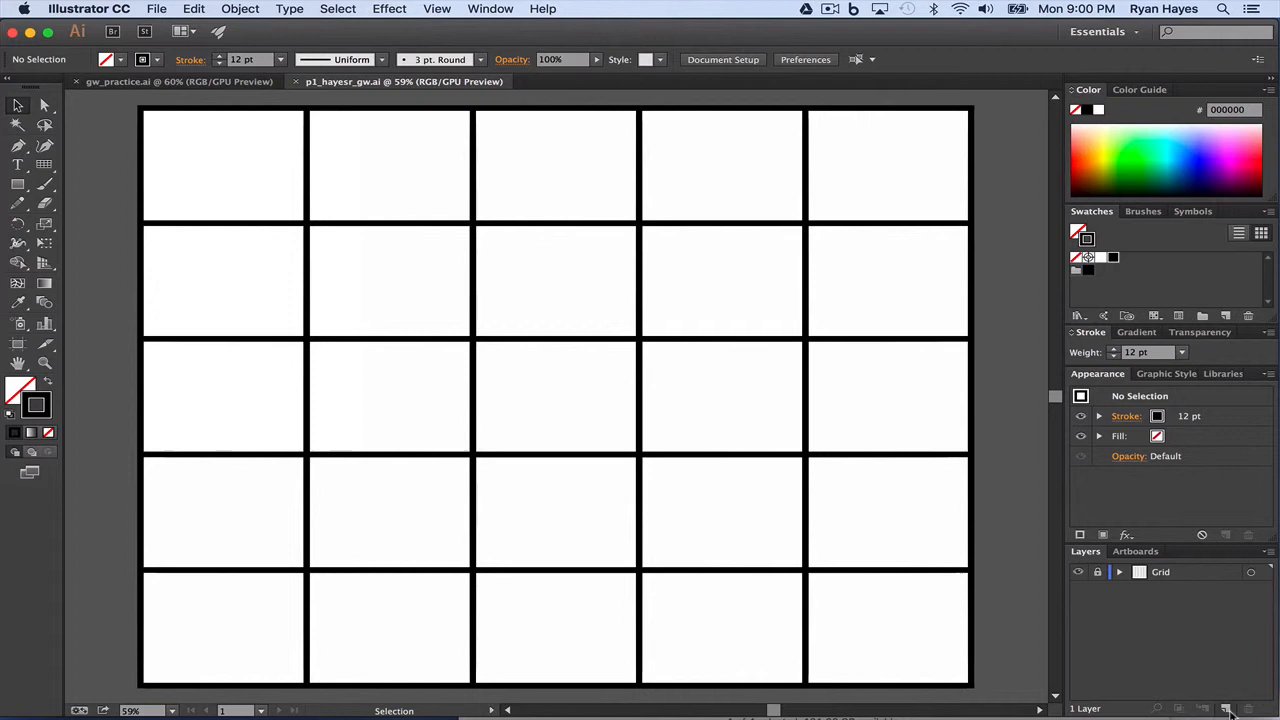
click(1226, 708)
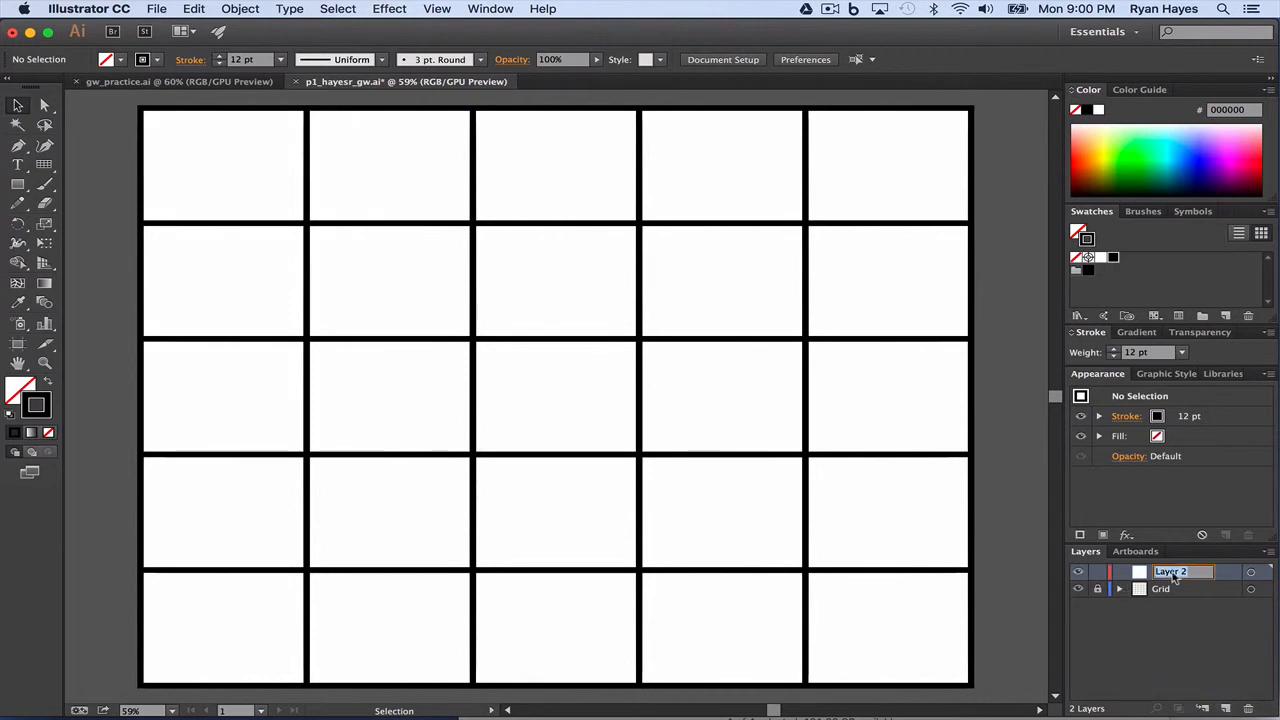
text(Globe)
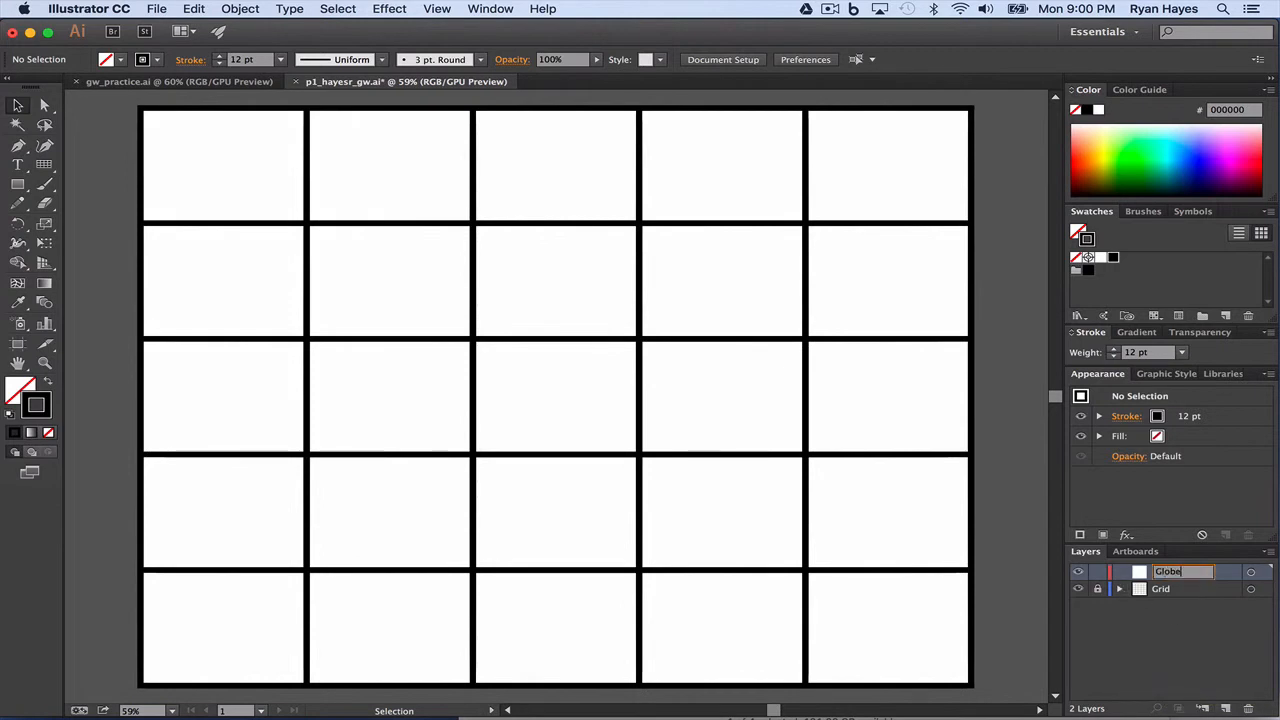
click(156, 9)
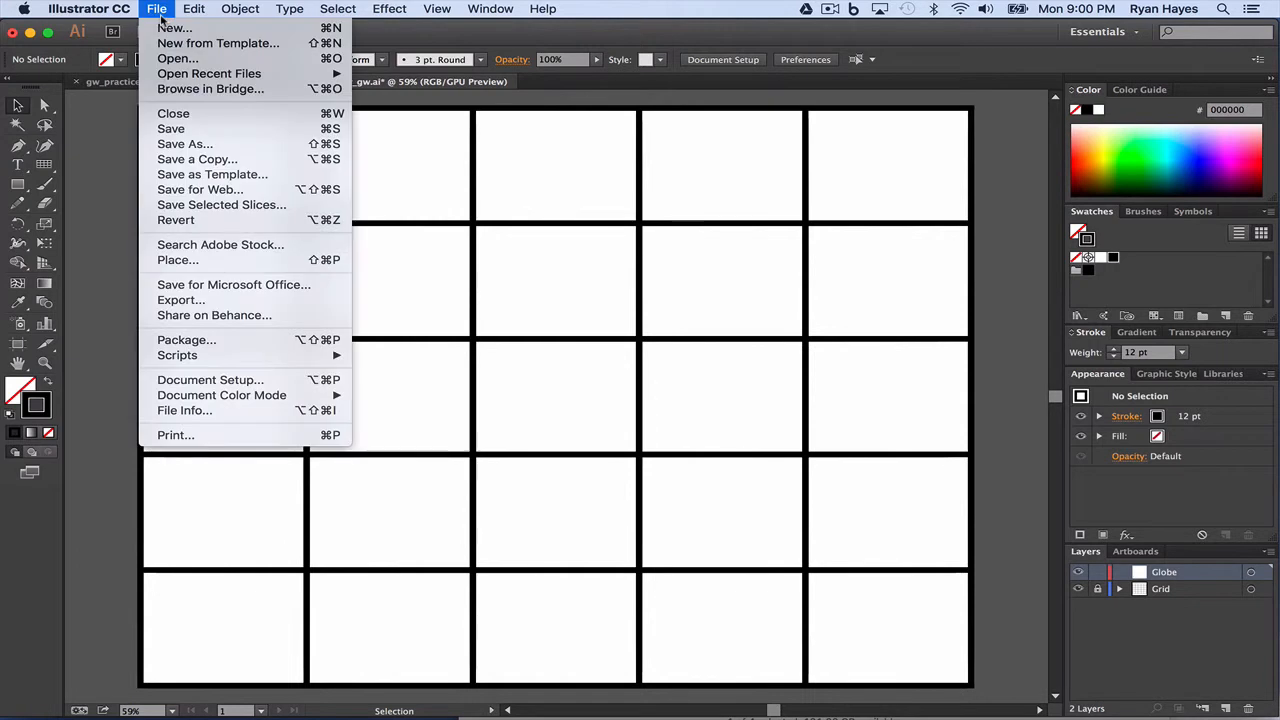
Step: Start placing an image and pick globe.jpg from the Global Warming folder
click(178, 260)
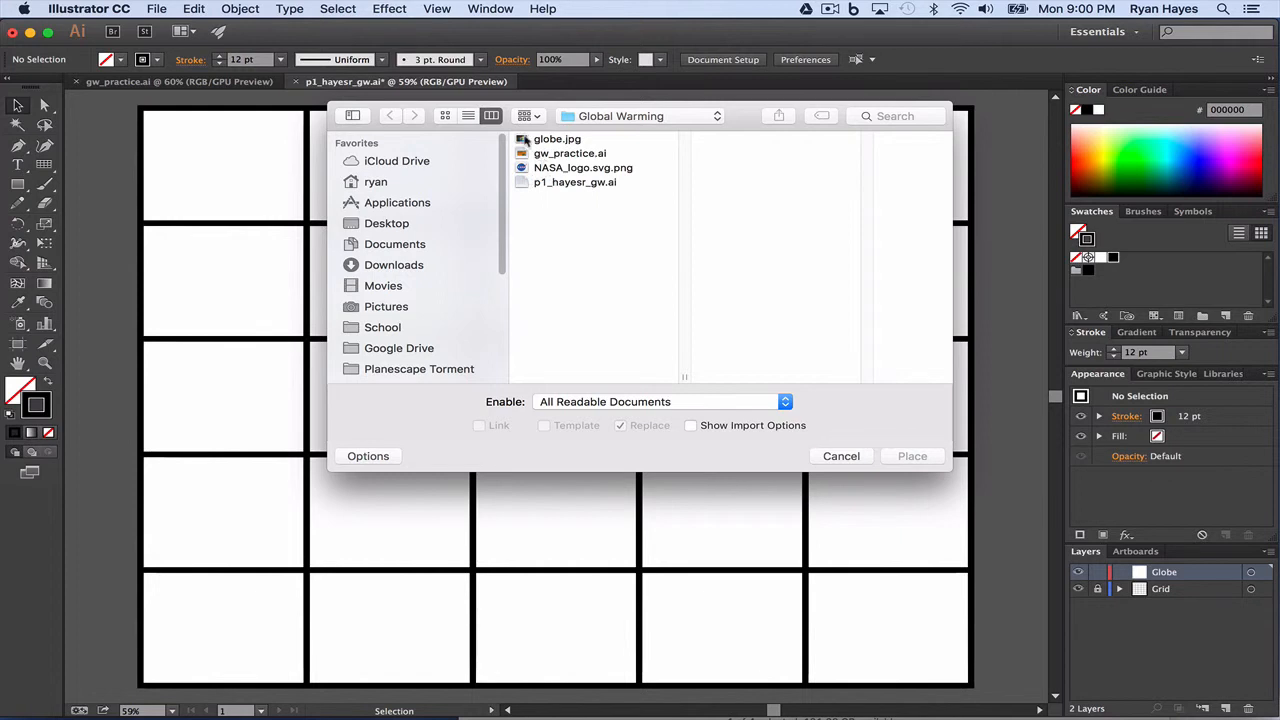
click(557, 139)
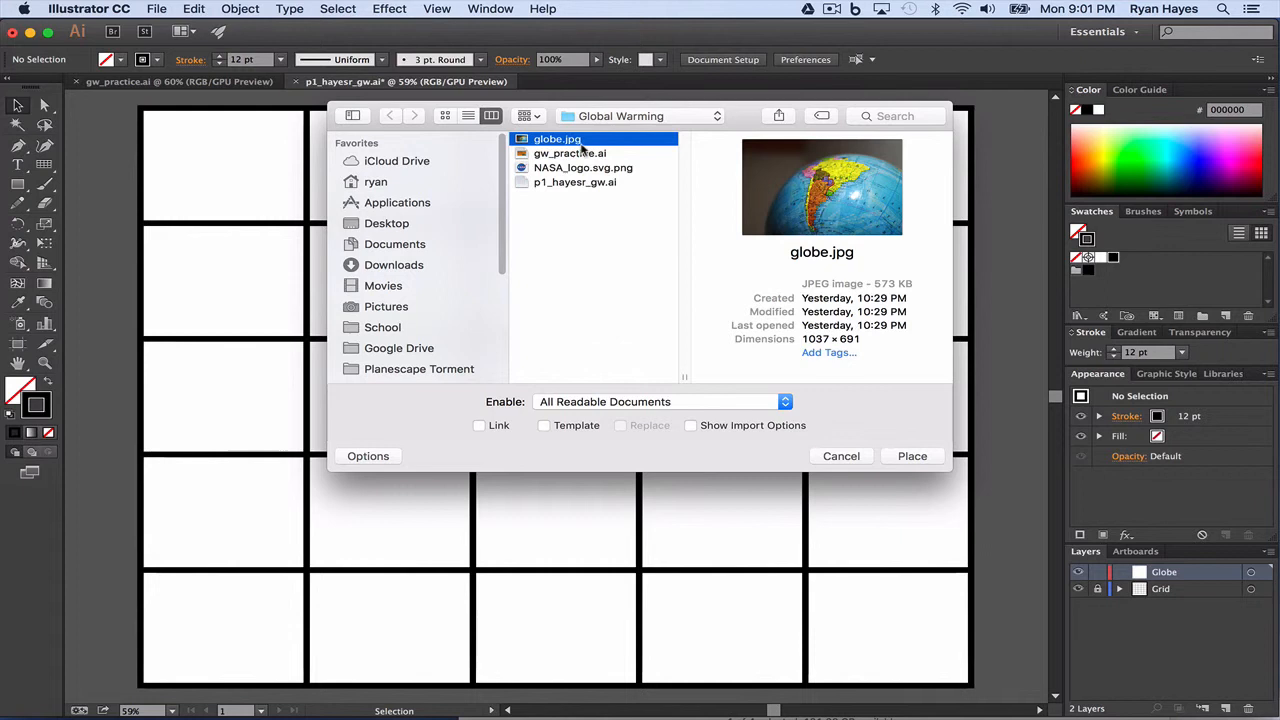
mouse_move(589, 271)
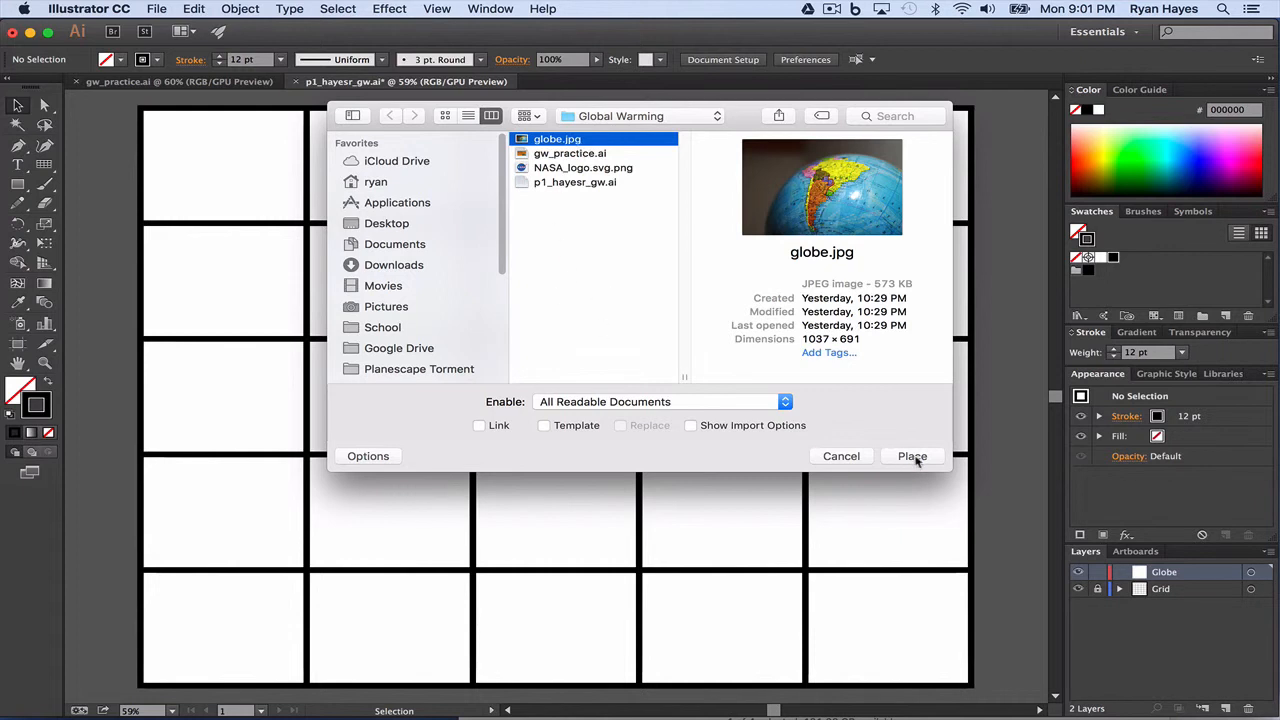
mouse_move(475, 435)
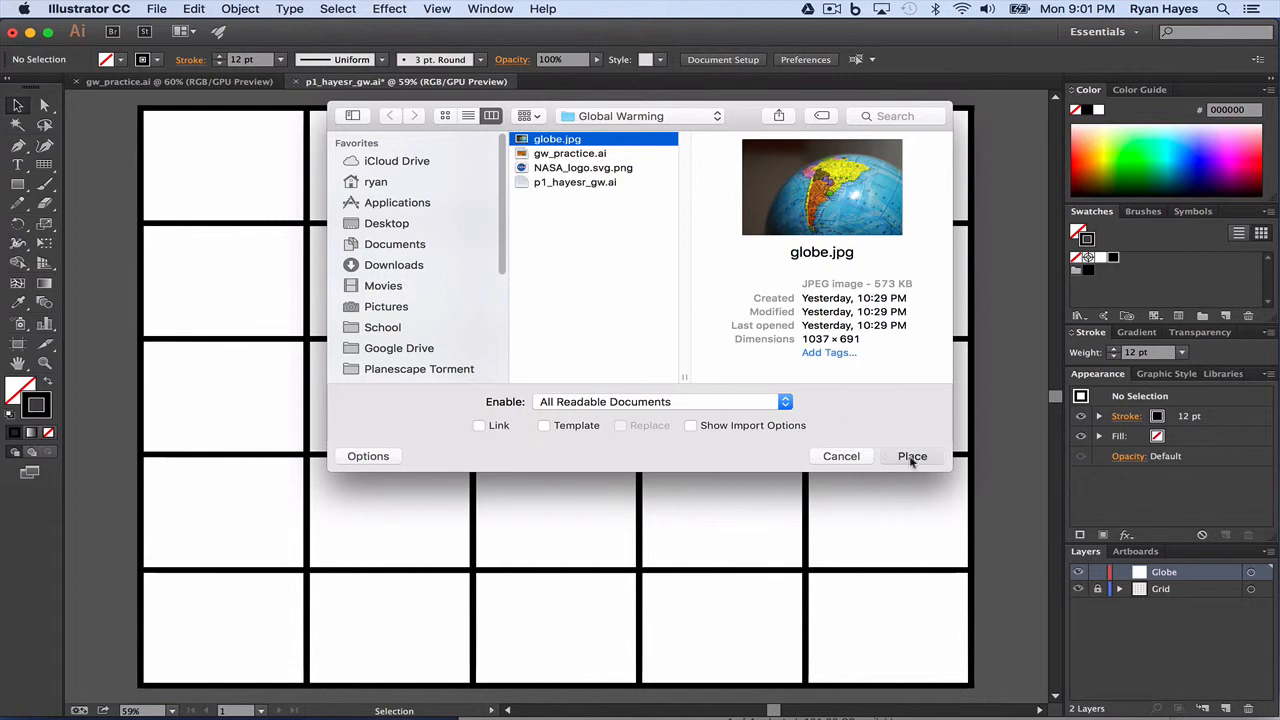
Step: Drop globe.jpg onto the artboard so it covers the lower-right of the grid
click(912, 456)
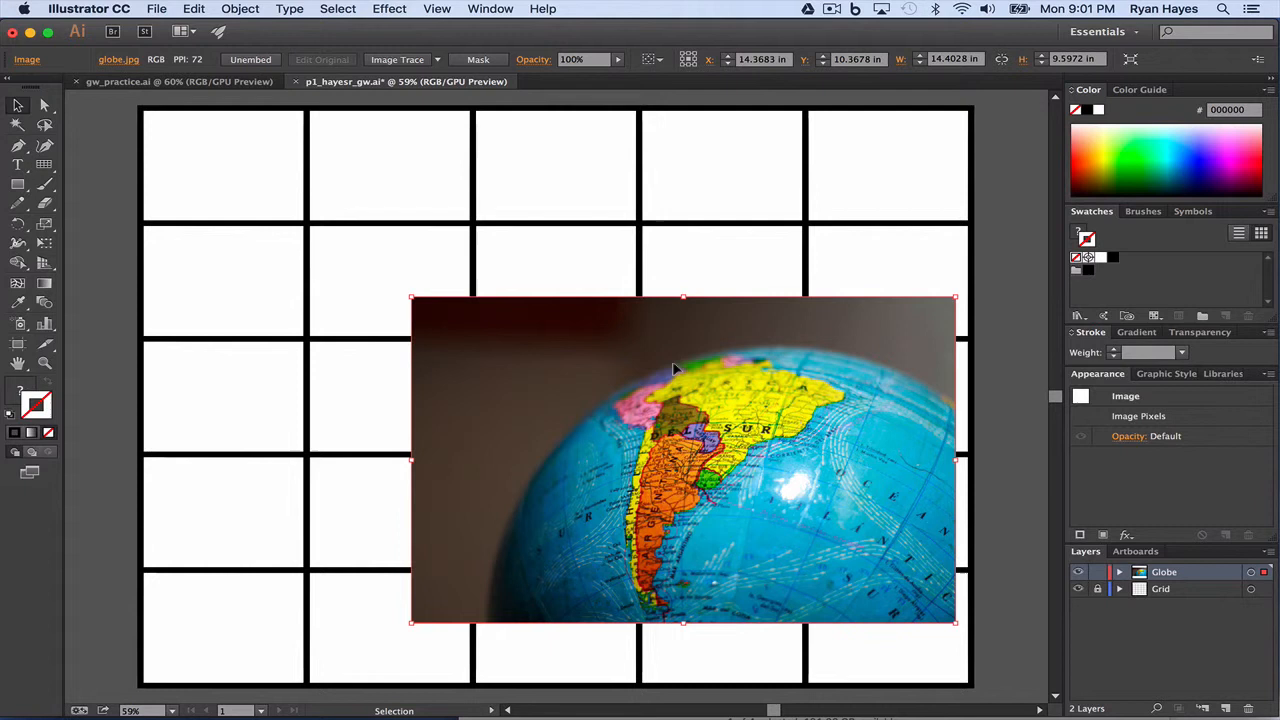
mouse_move(685, 405)
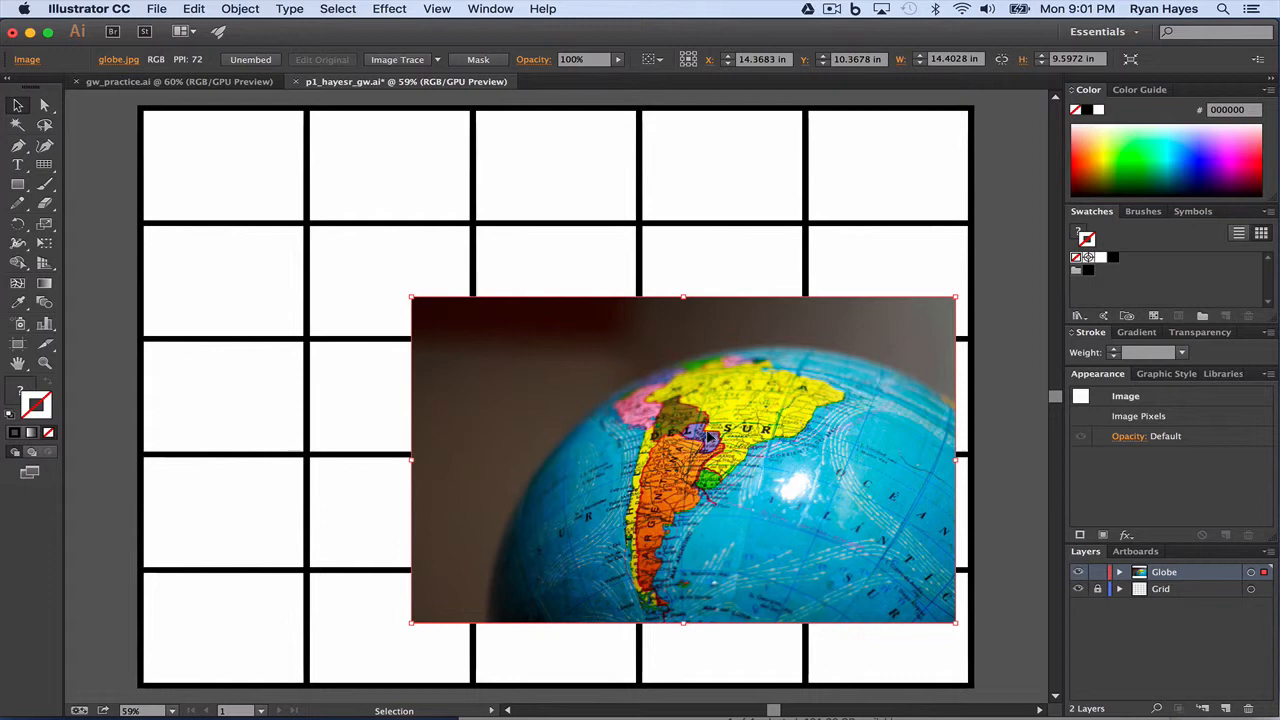
mouse_move(752, 430)
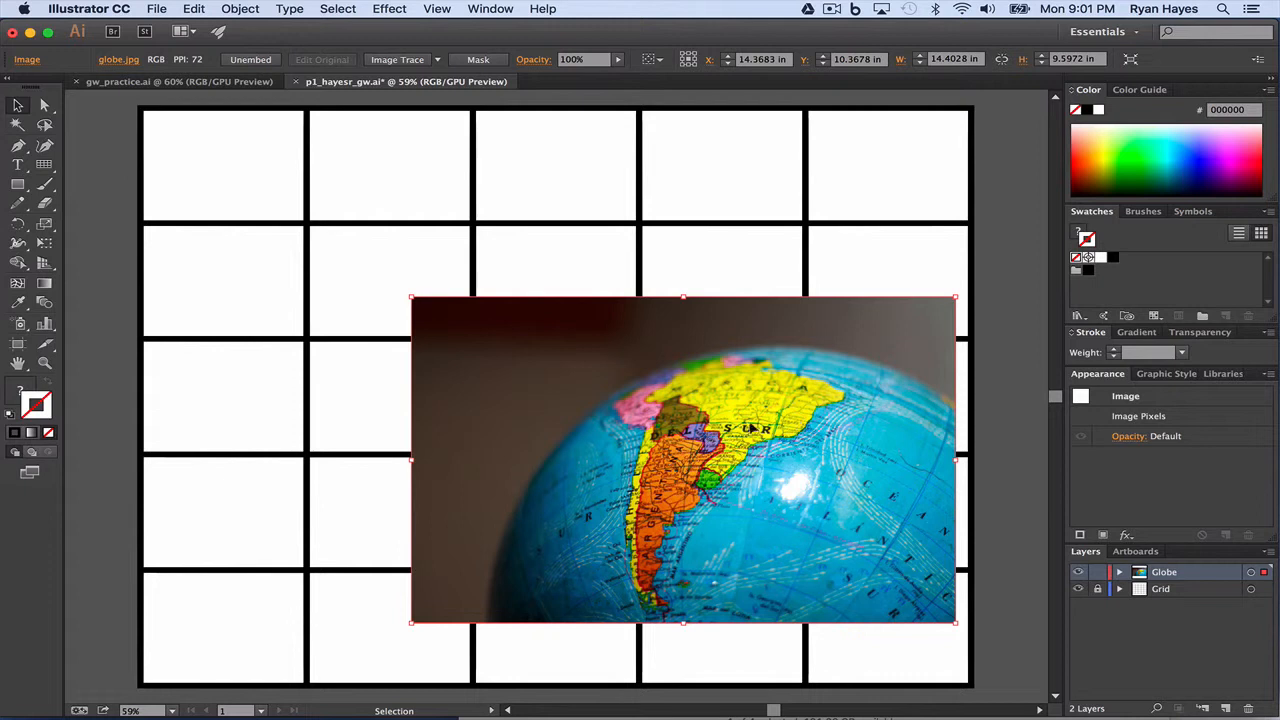
mouse_move(810, 480)
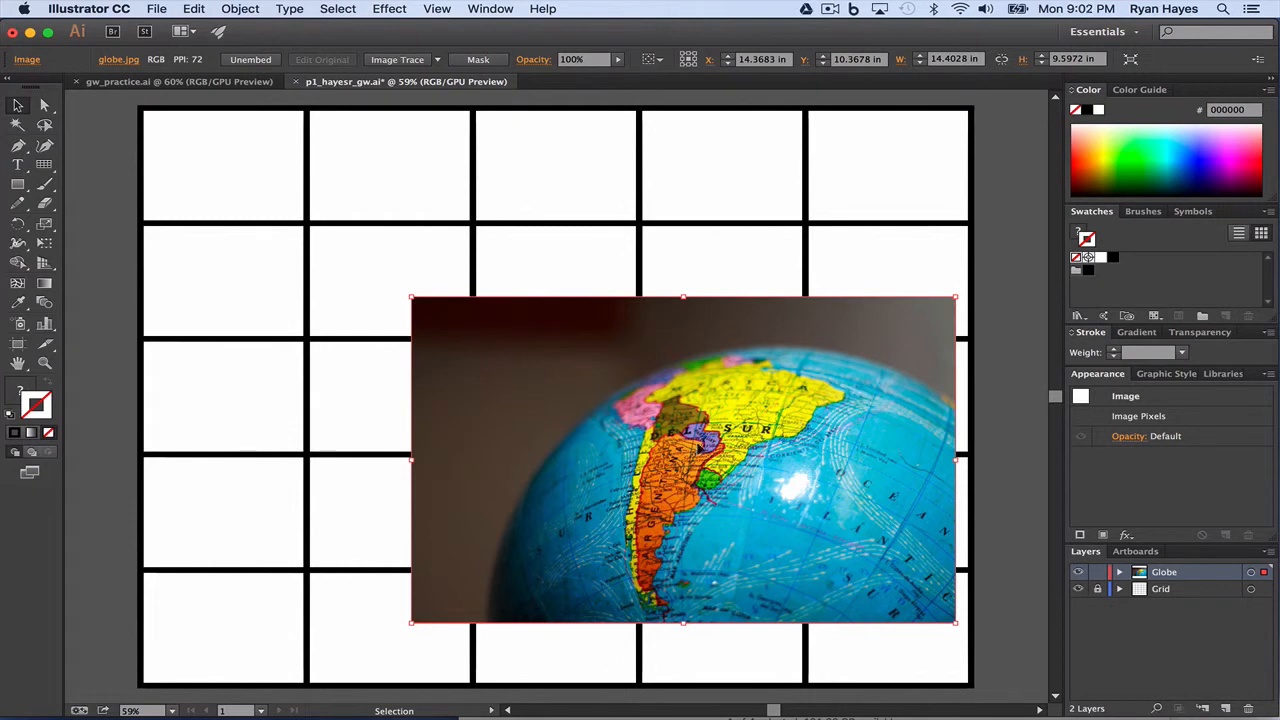
mouse_move(697, 440)
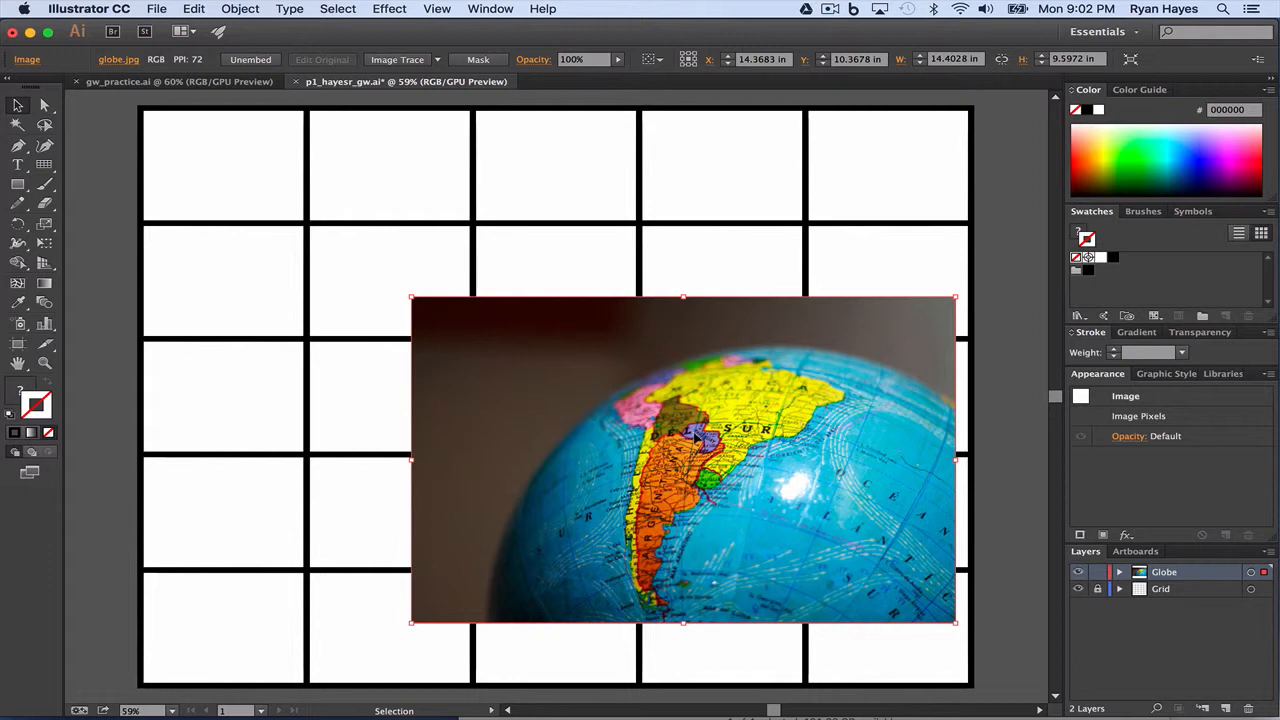
mouse_move(757, 463)
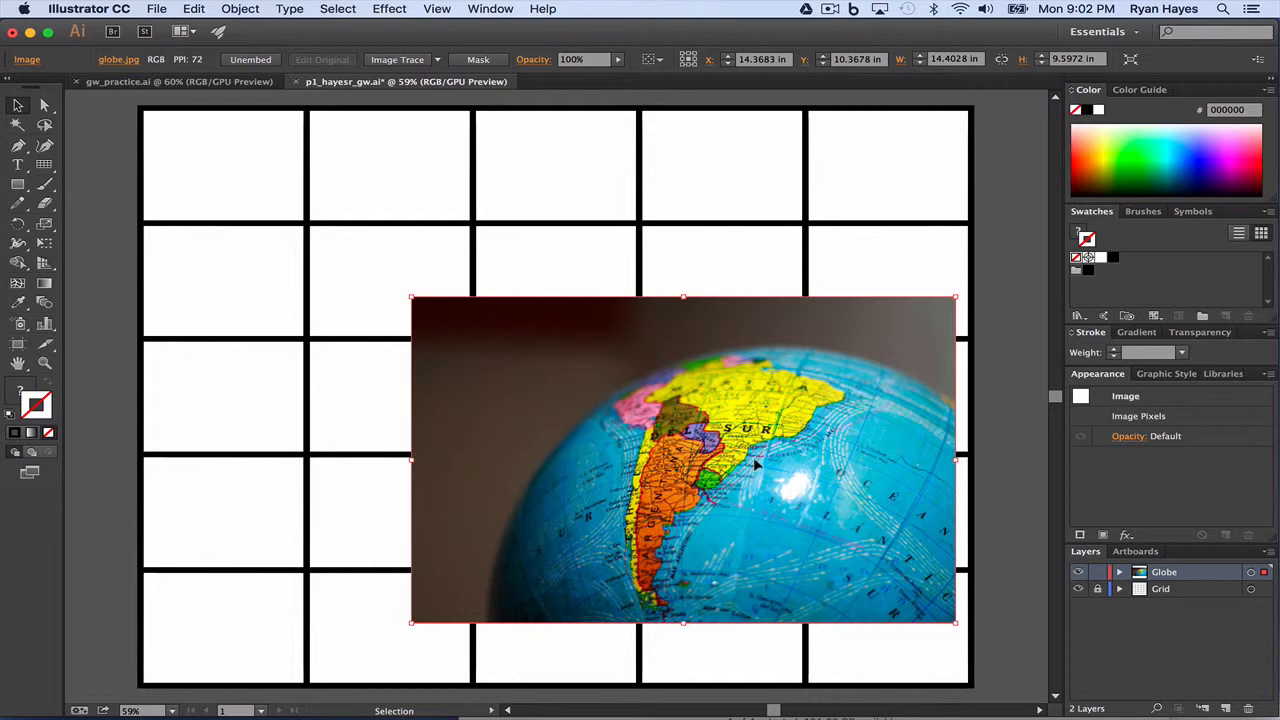
mouse_move(768, 489)
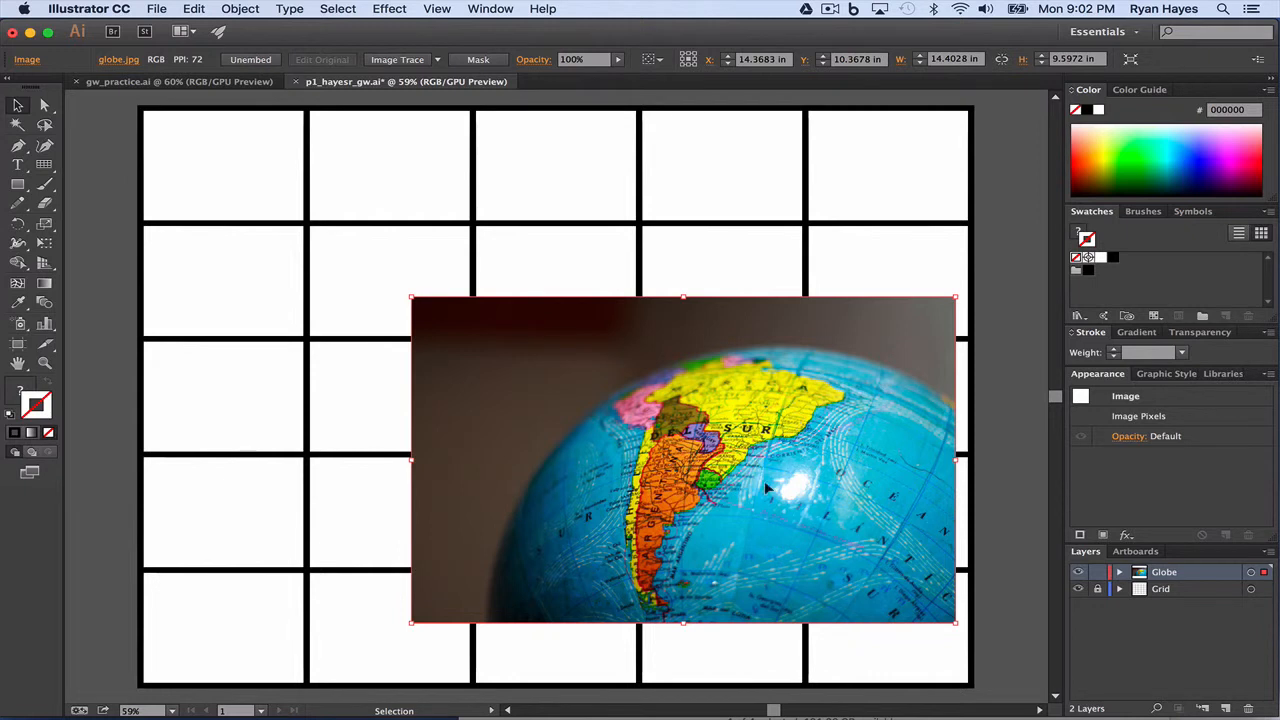
mouse_move(397, 59)
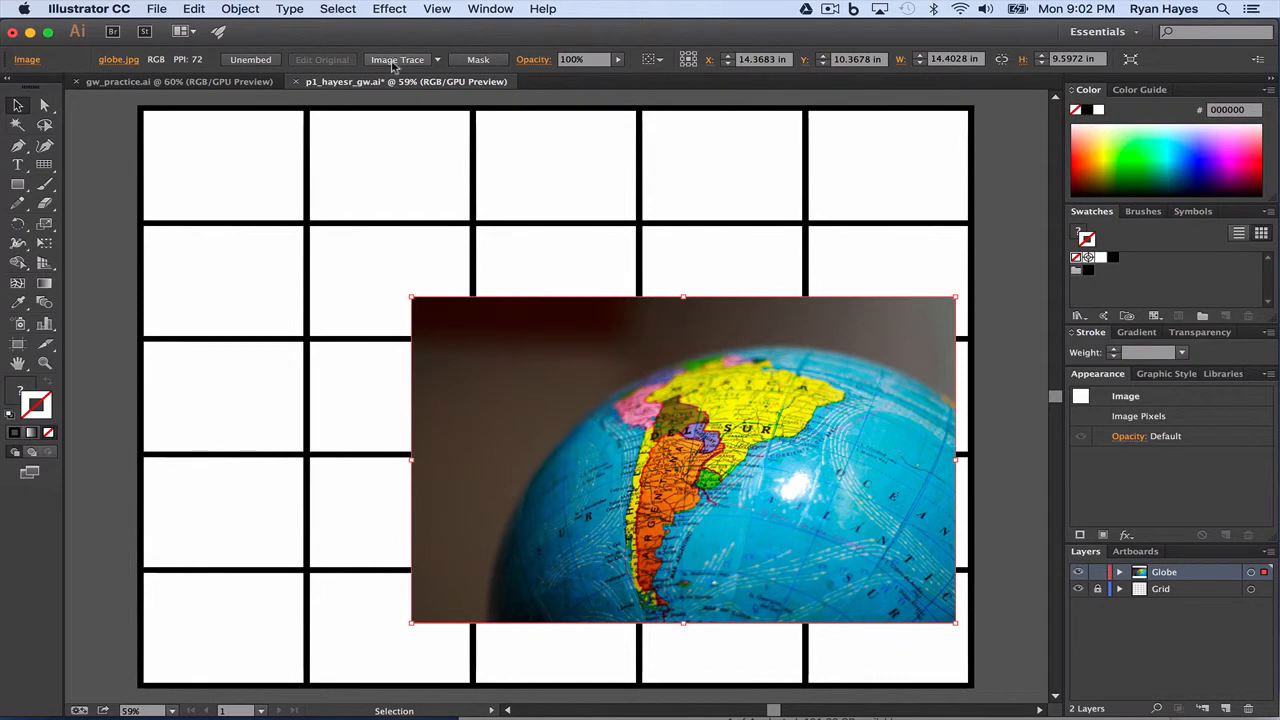
mouse_move(420, 70)
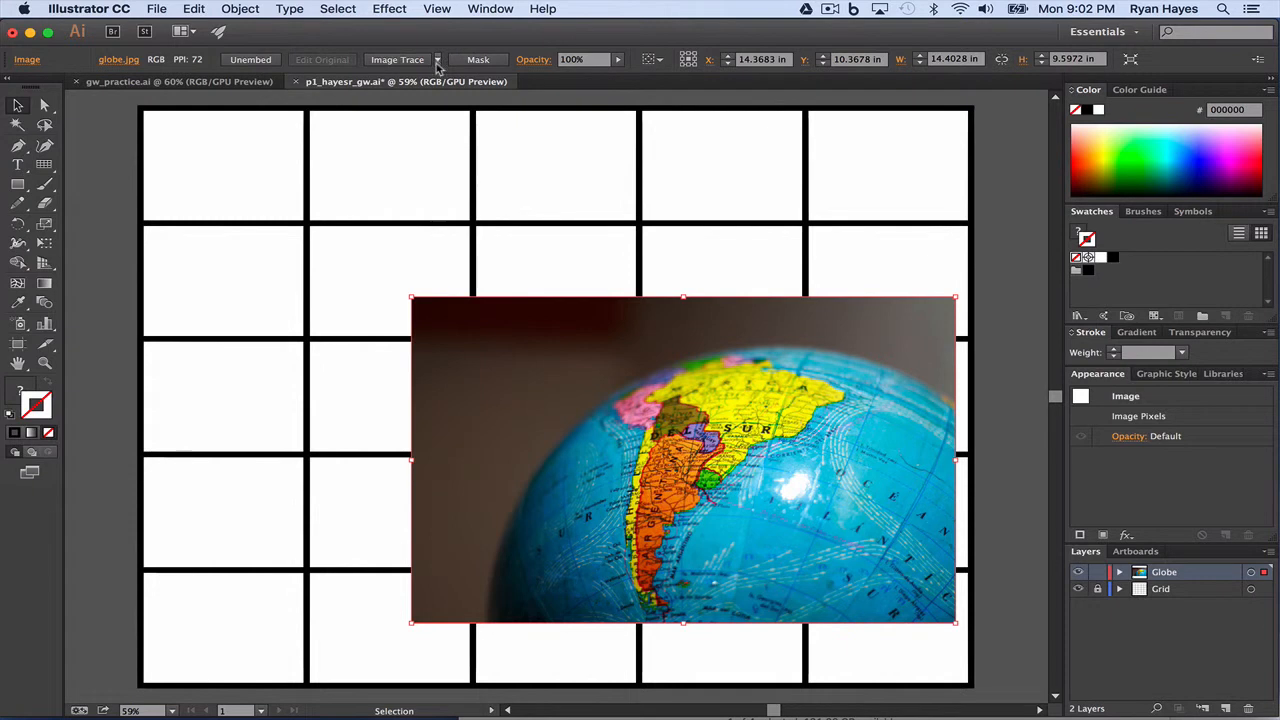
Step: Show the Image Trace preset list for the selected globe photo
click(436, 59)
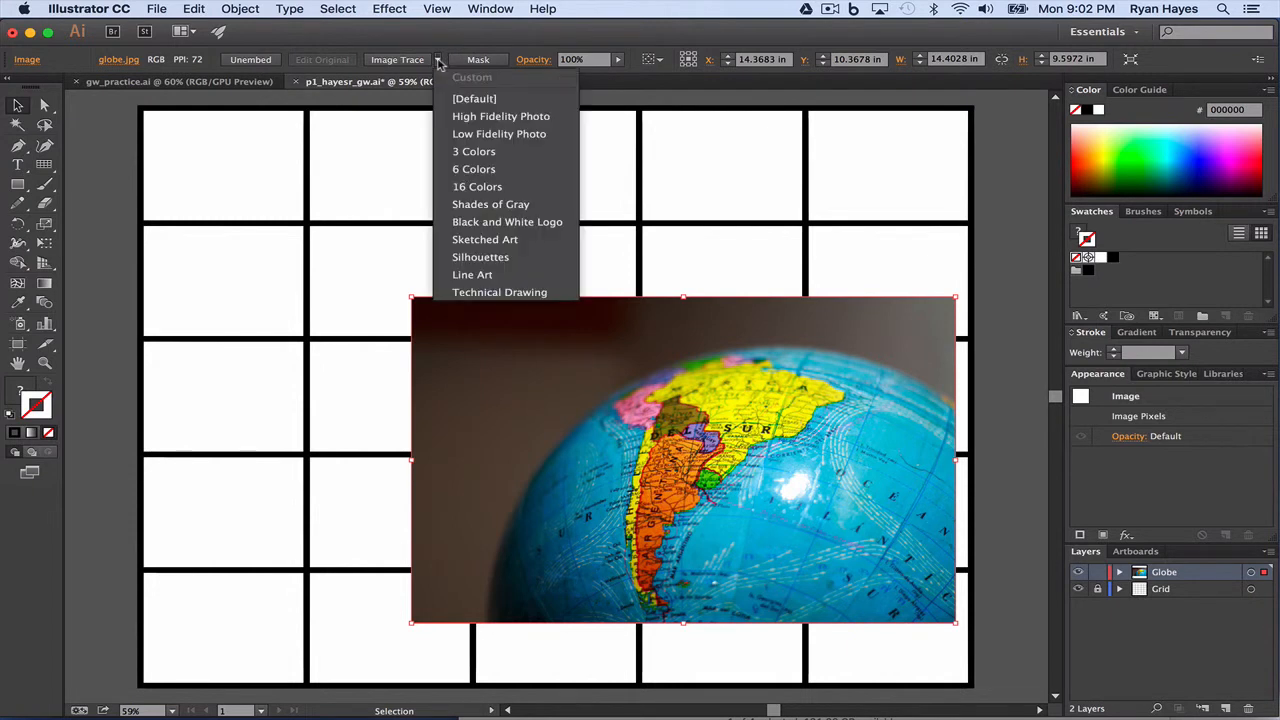
mouse_move(473, 151)
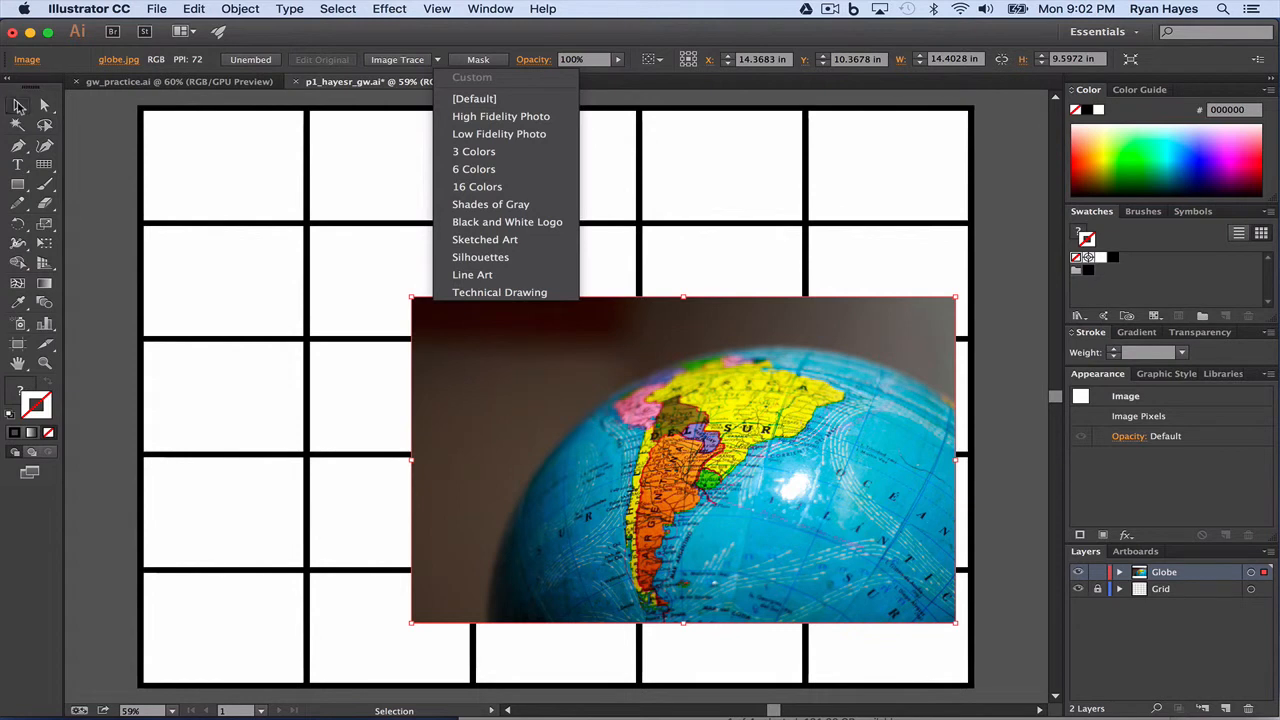
mouse_move(940, 295)
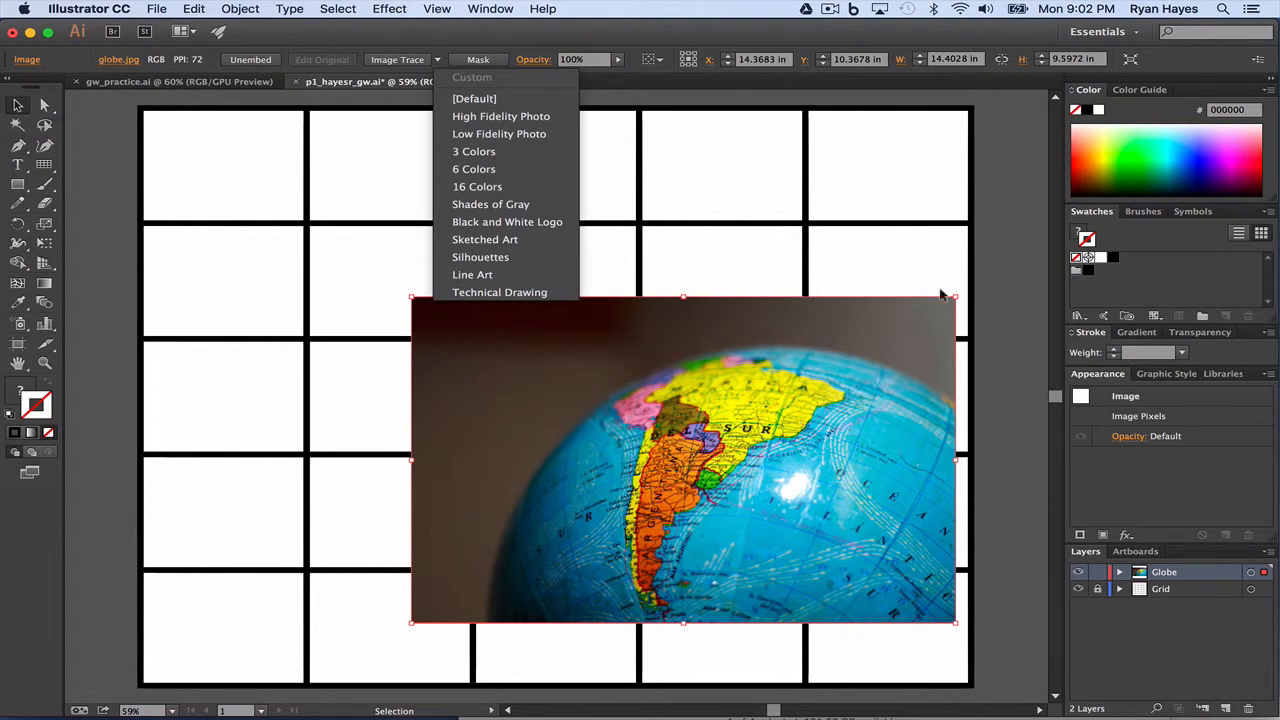
mouse_move(500, 116)
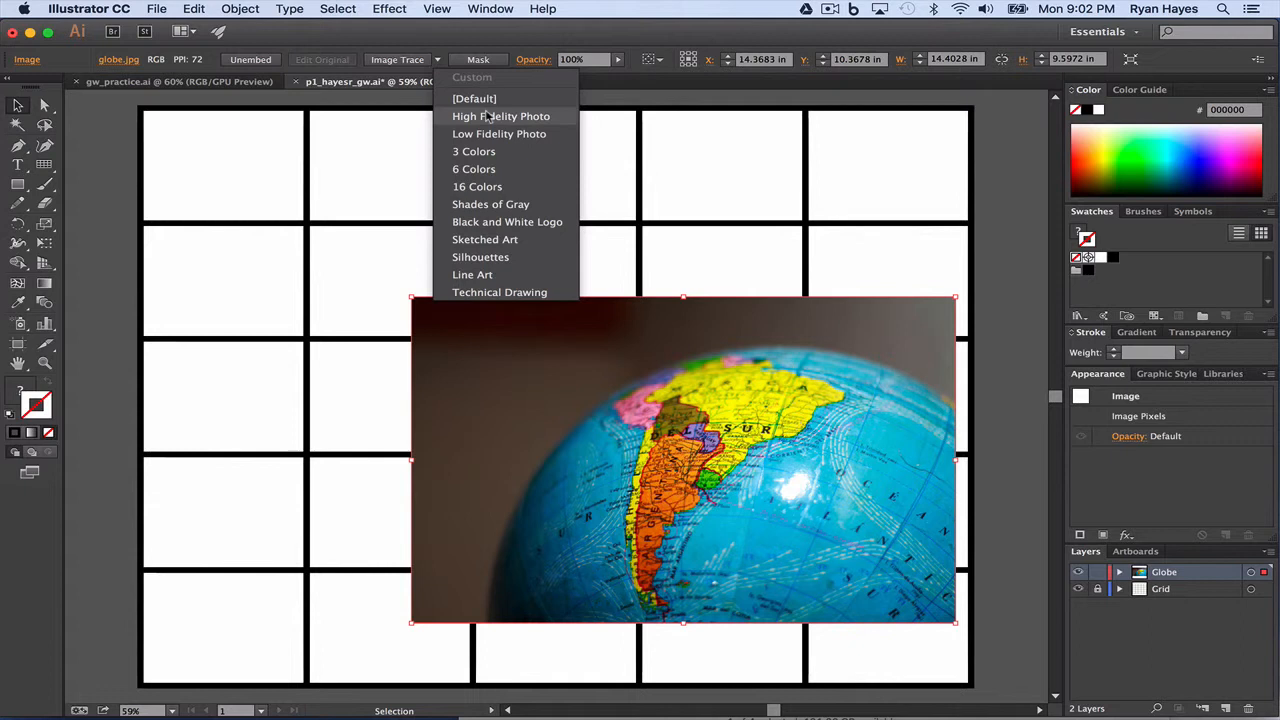
mouse_move(499, 133)
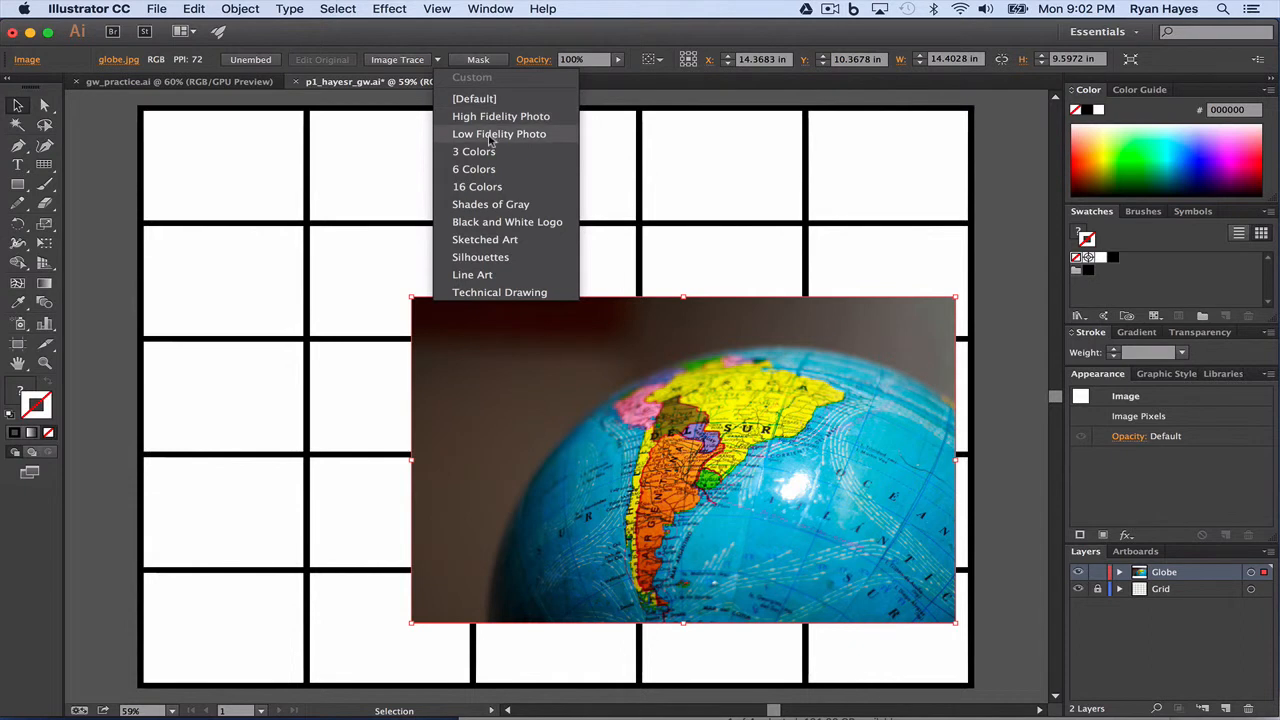
click(499, 133)
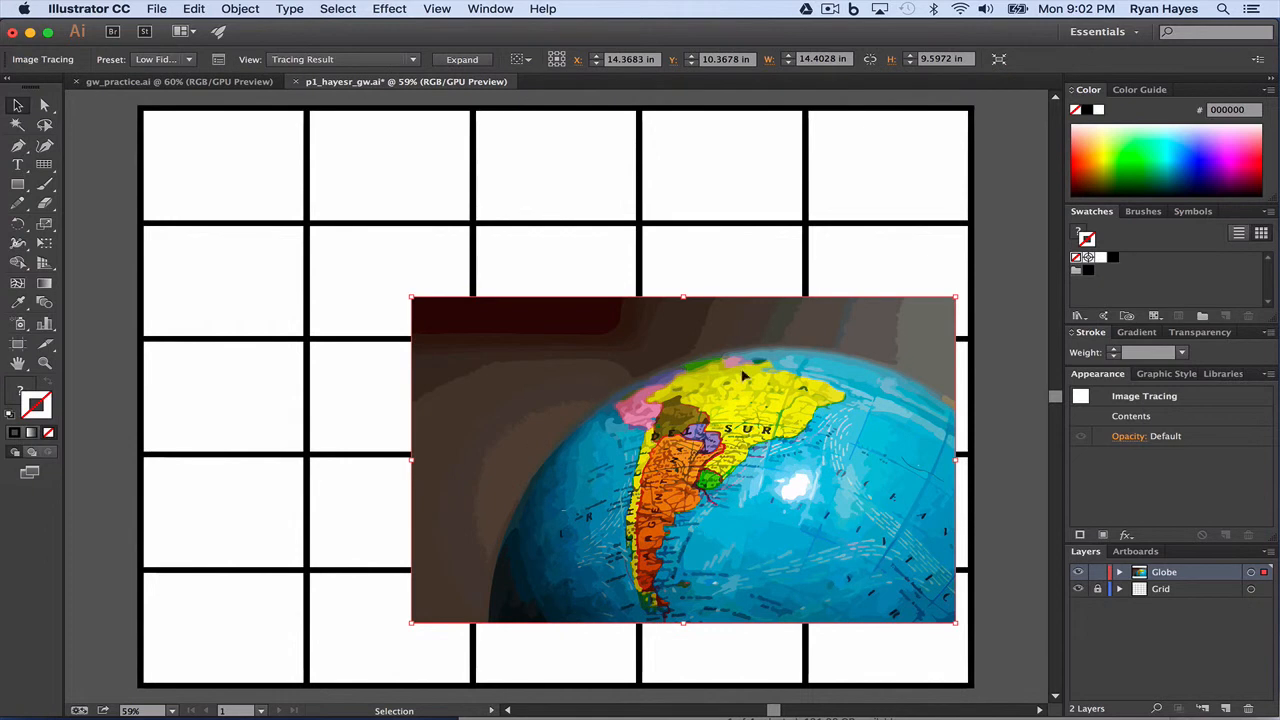
mouse_move(602, 357)
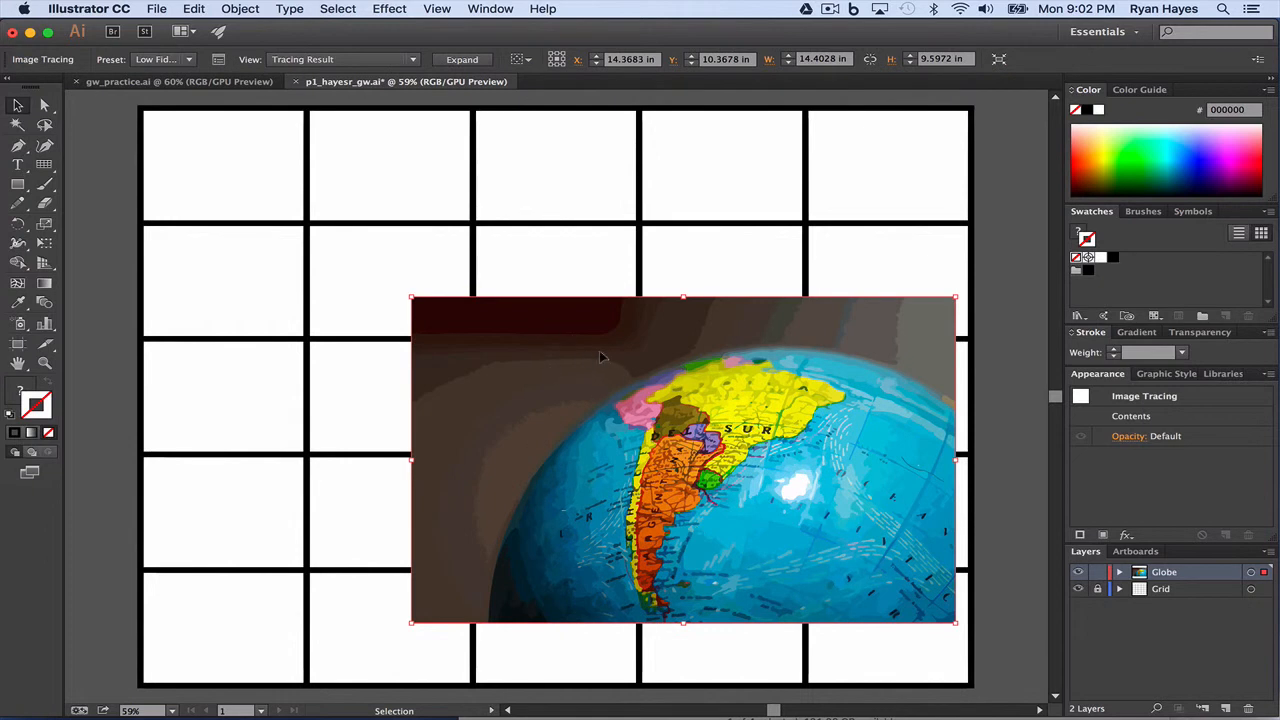
mouse_move(884, 378)
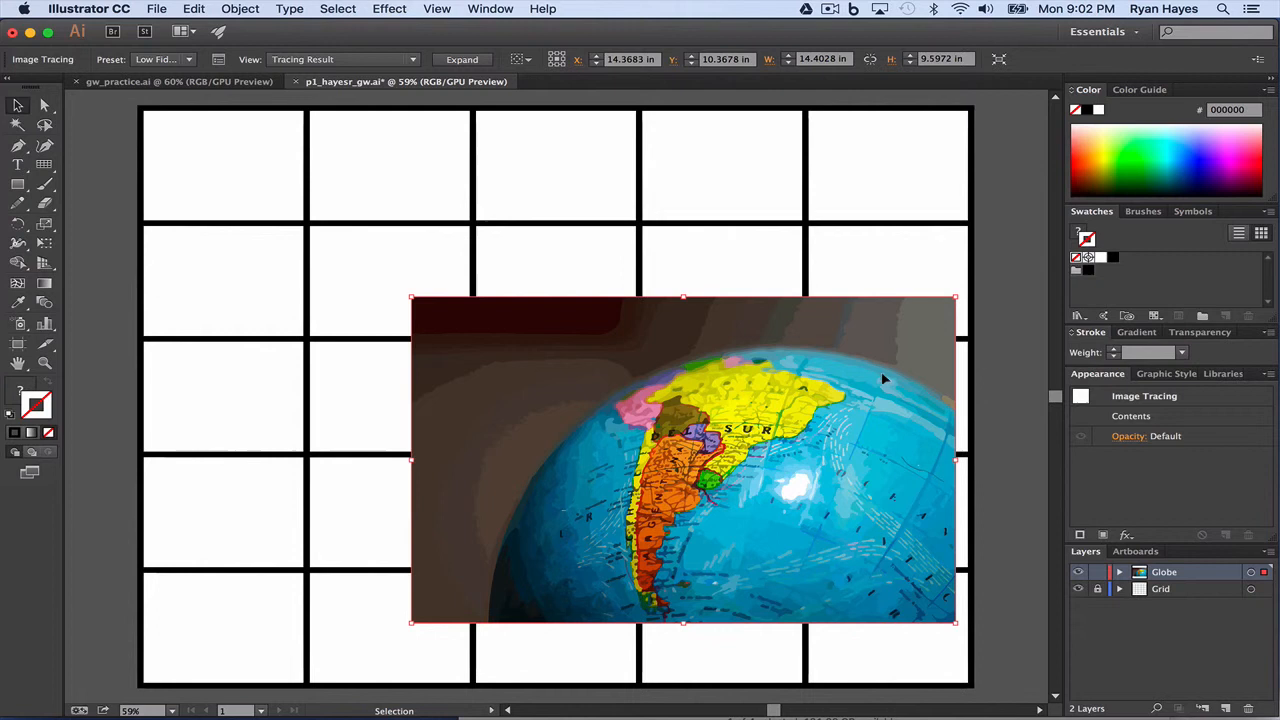
mouse_move(850, 357)
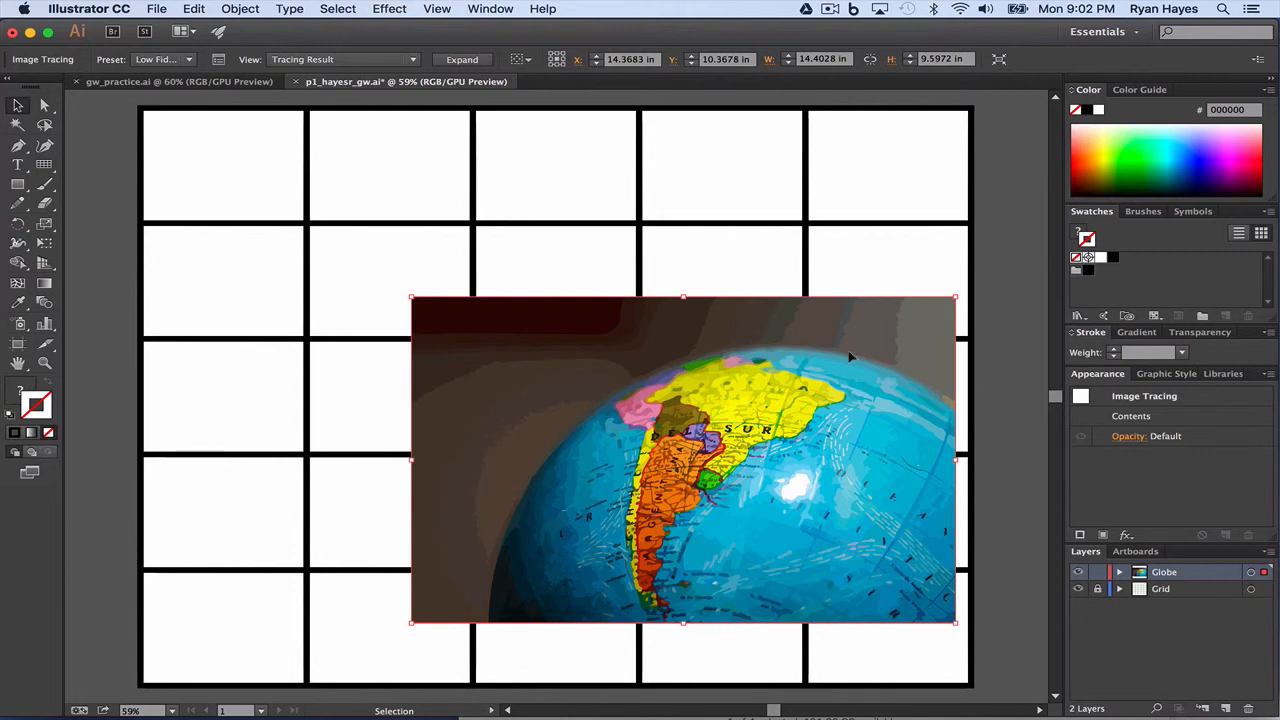
mouse_move(745, 445)
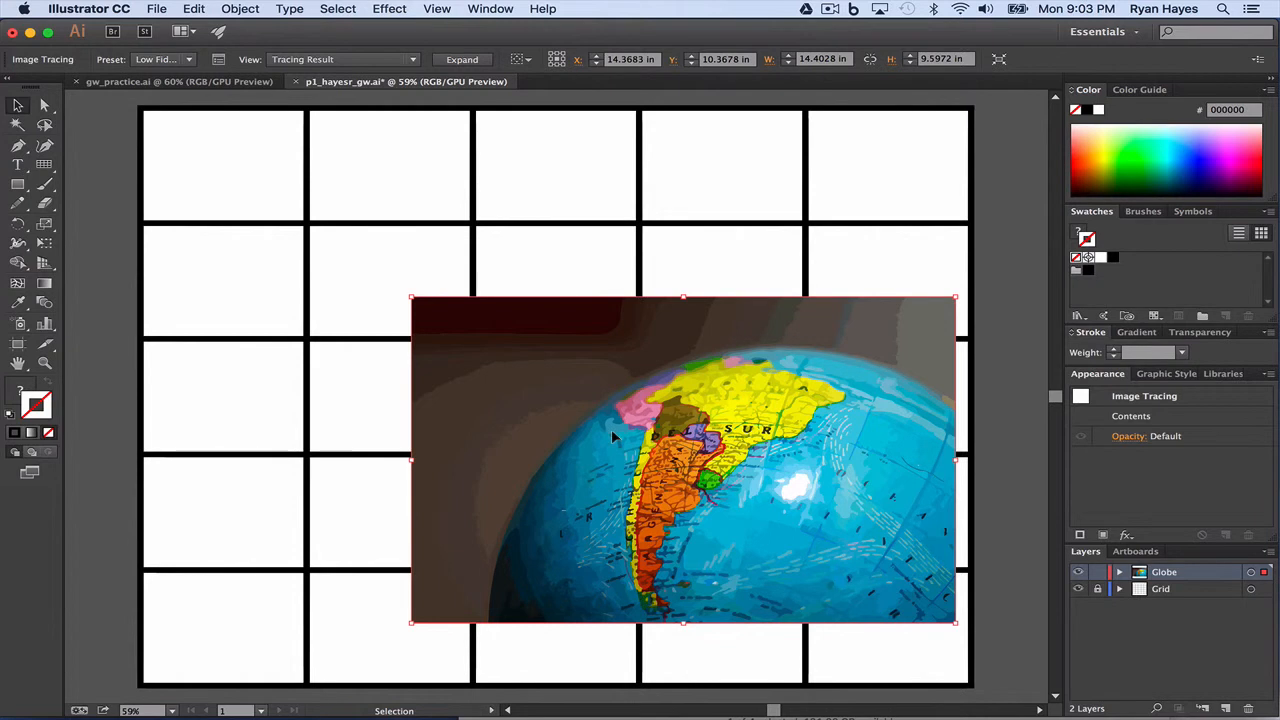
mouse_move(462, 59)
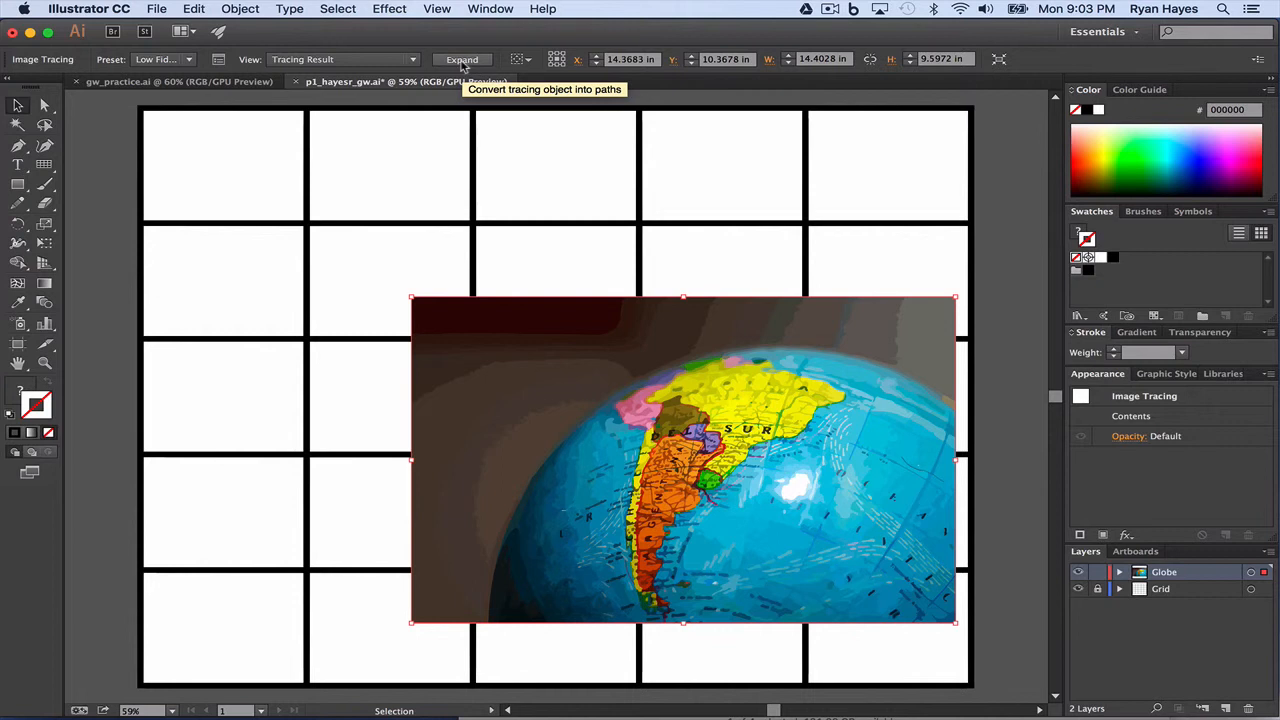
mouse_move(767, 472)
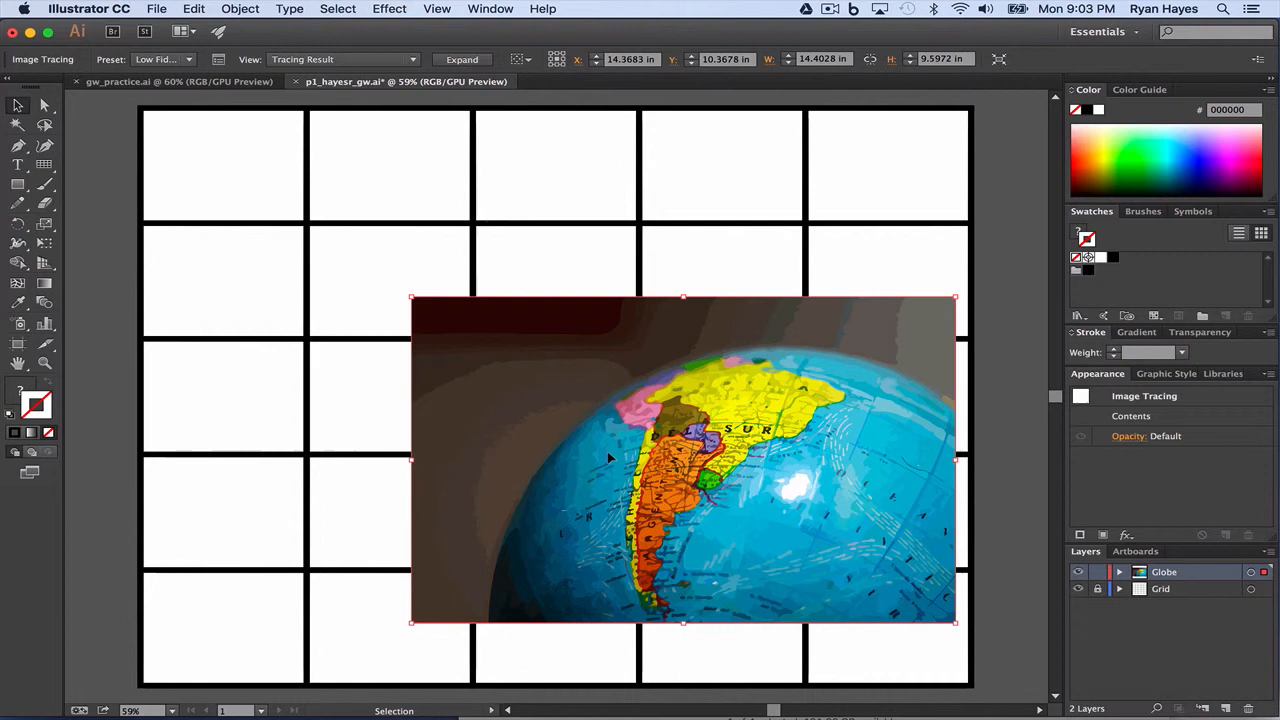
mouse_move(498, 290)
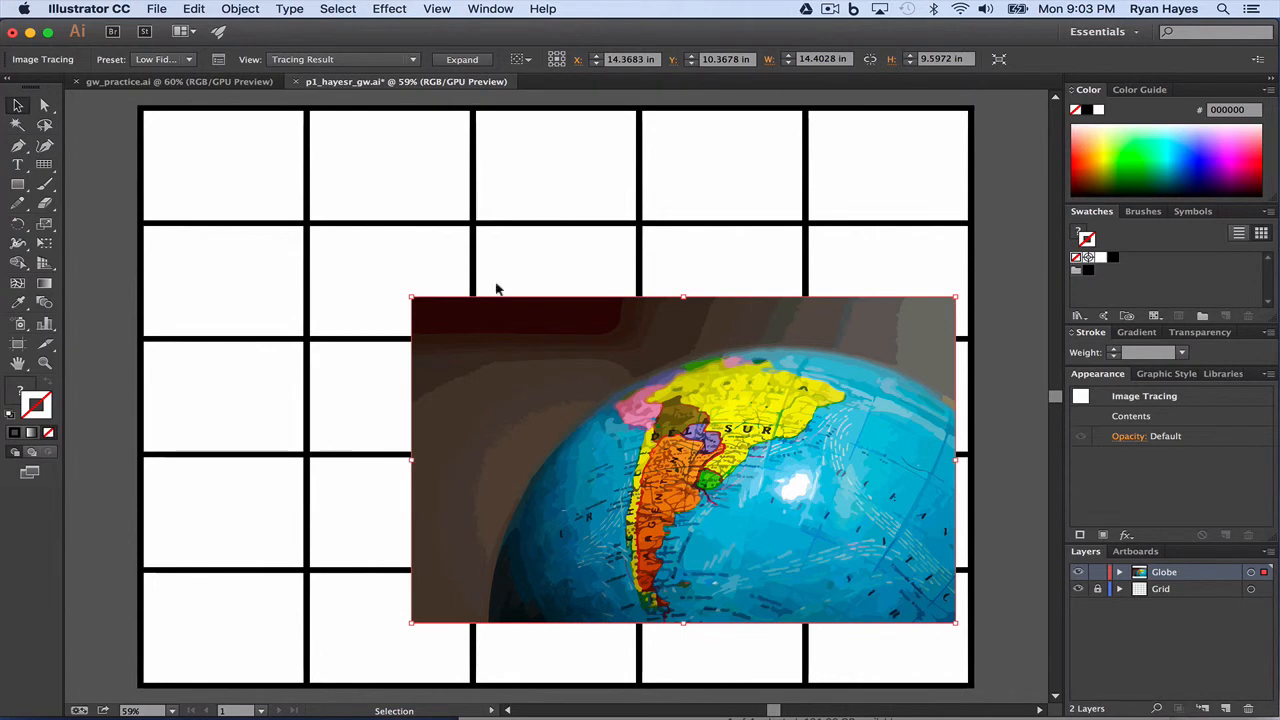
Step: Expand the traced globe into paths and delete the dark background fragments around it
click(462, 59)
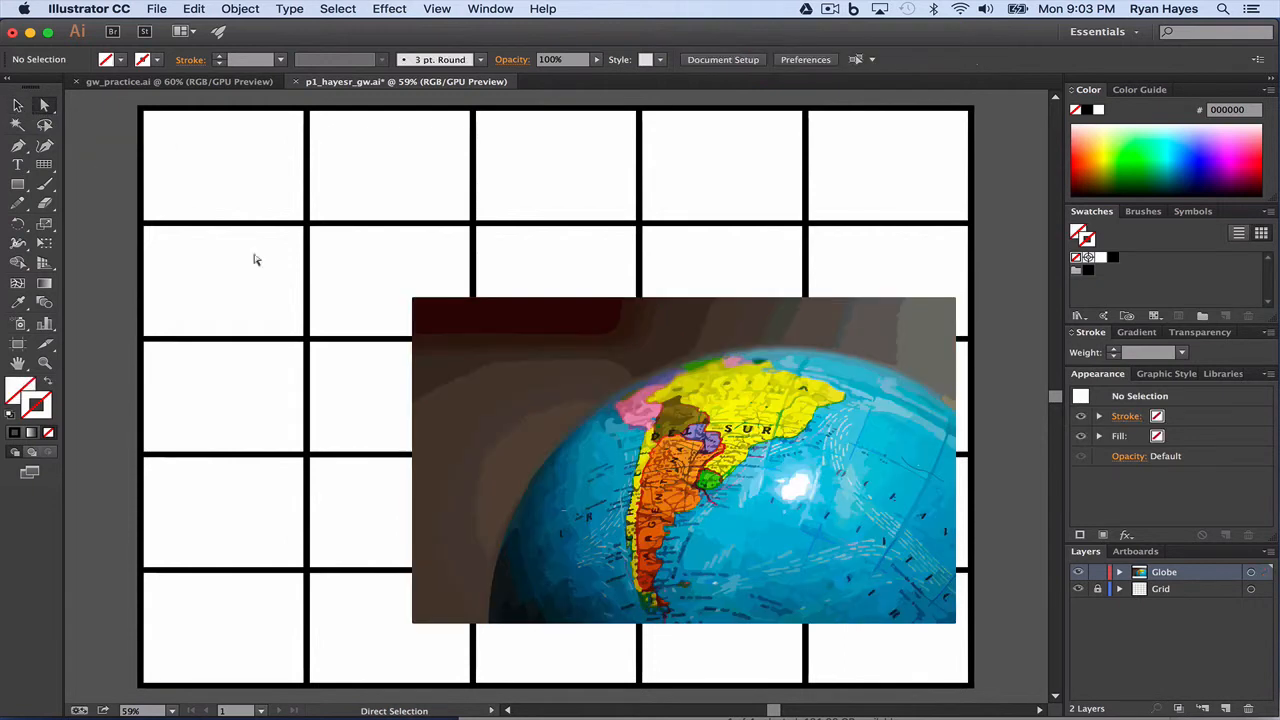
click(430, 320)
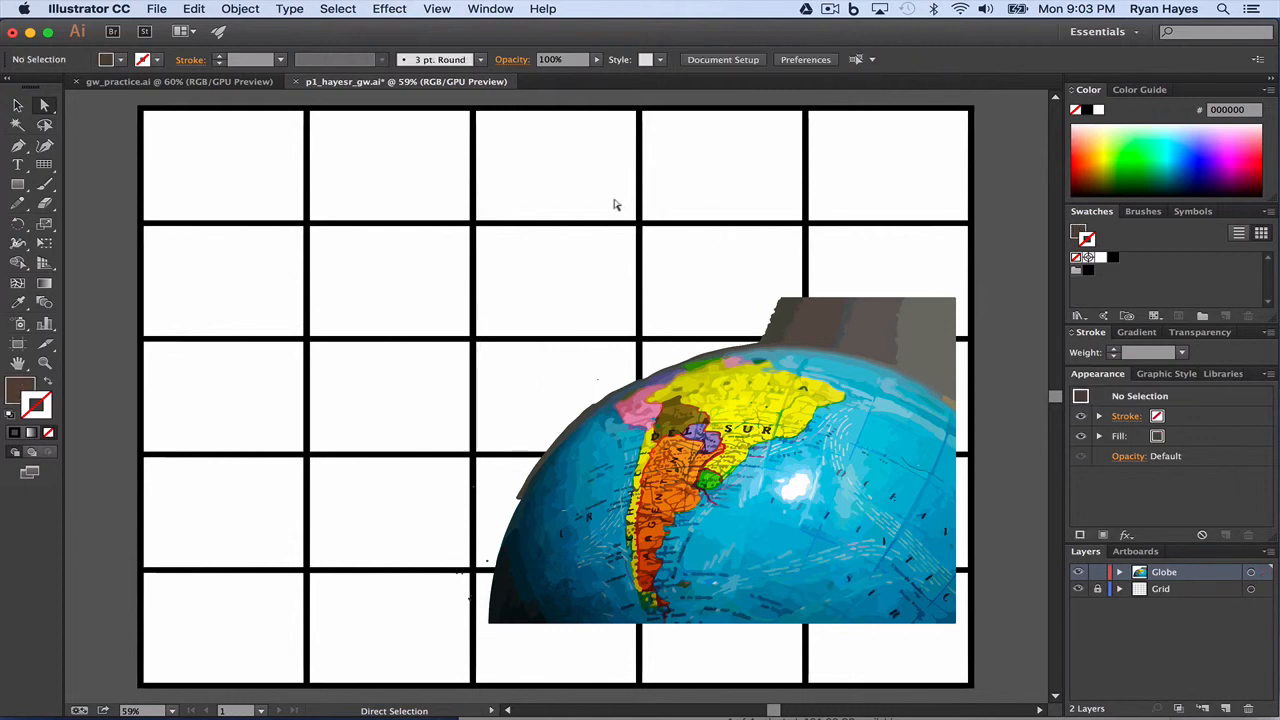
click(800, 340)
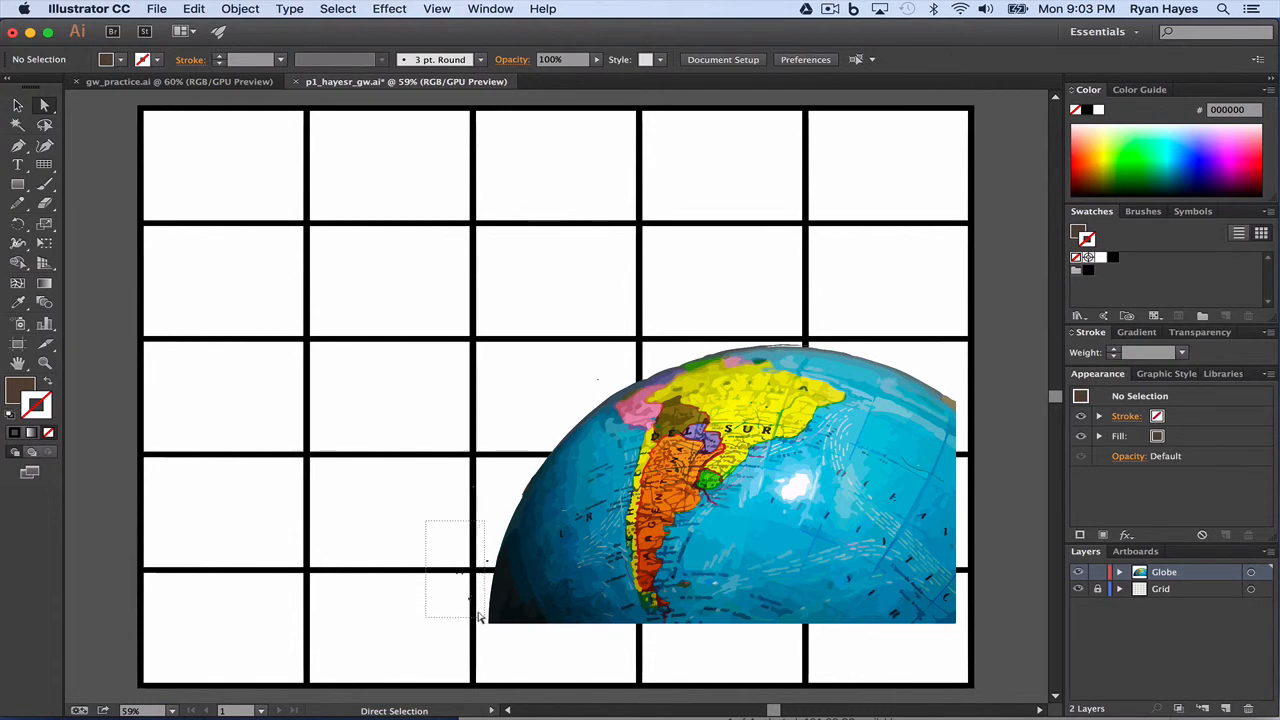
click(470, 600)
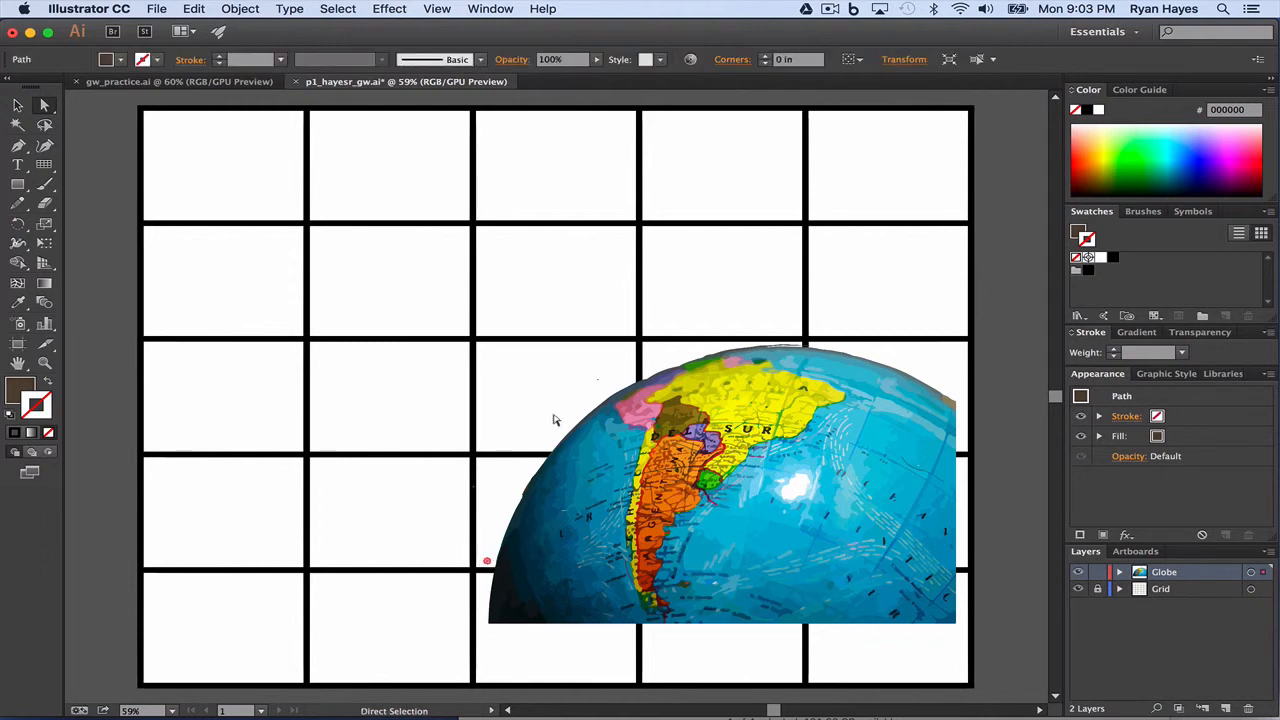
click(588, 381)
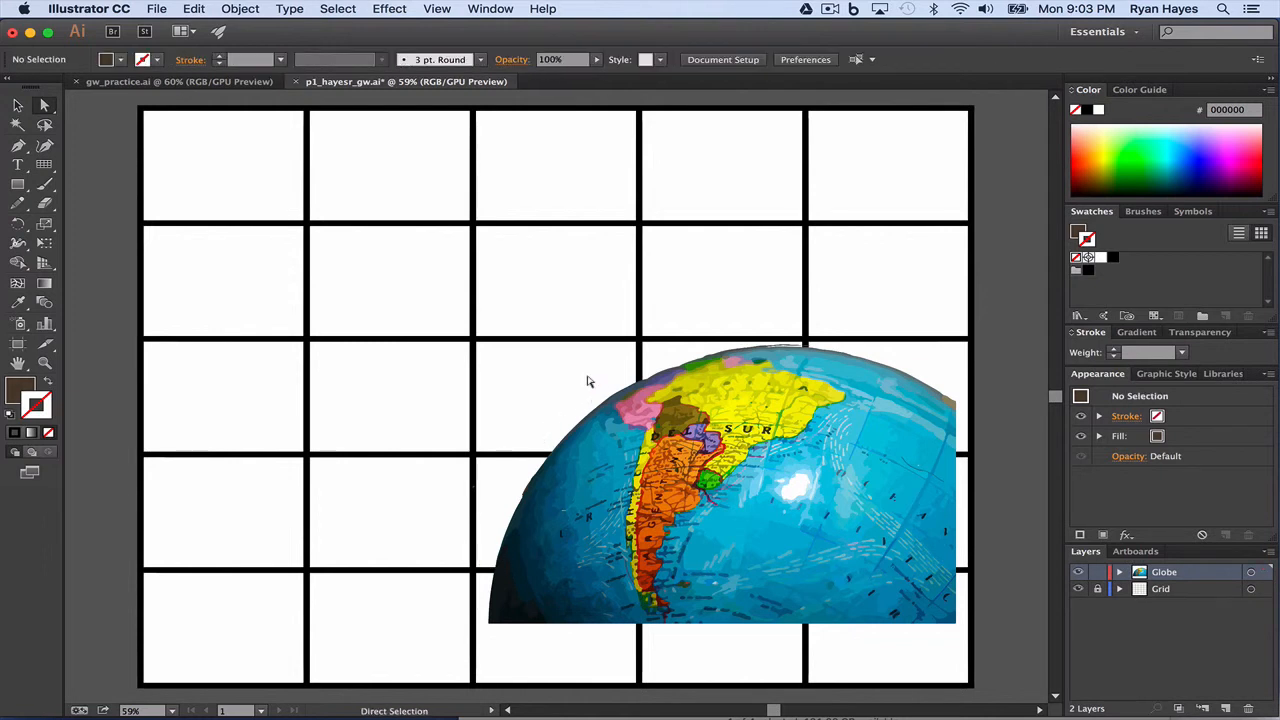
drag(530, 248, 655, 320)
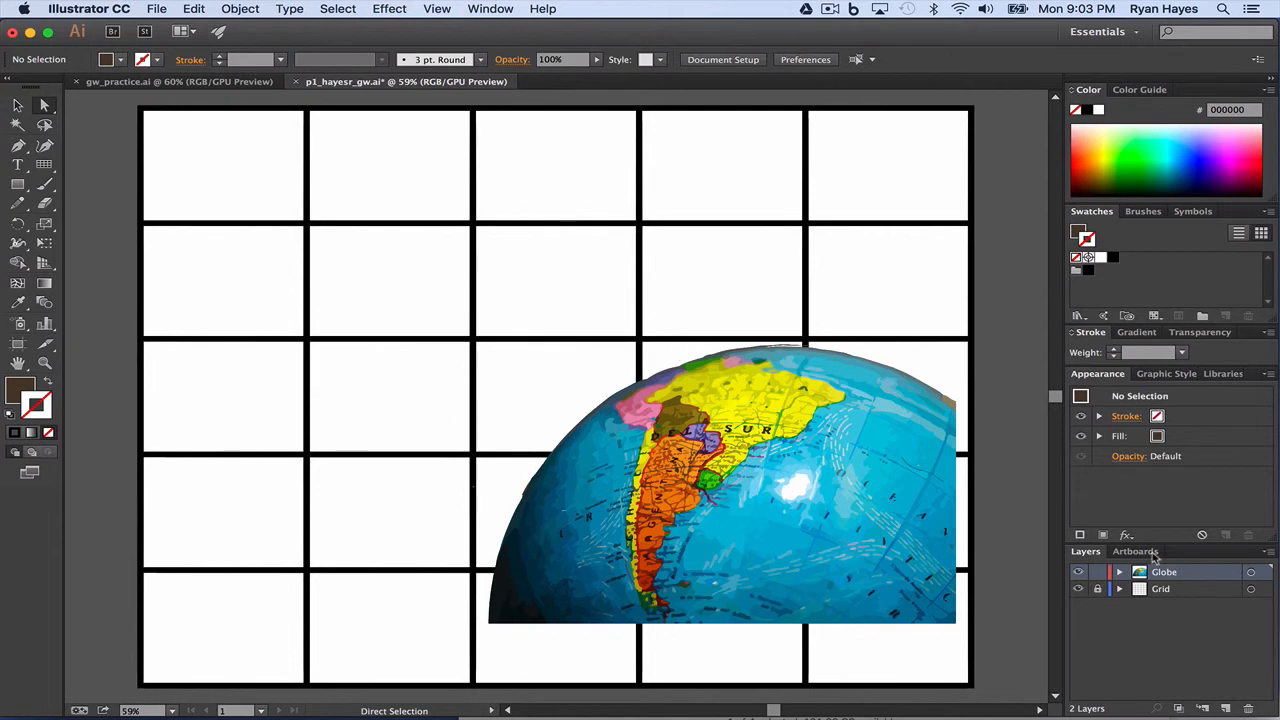
click(720, 485)
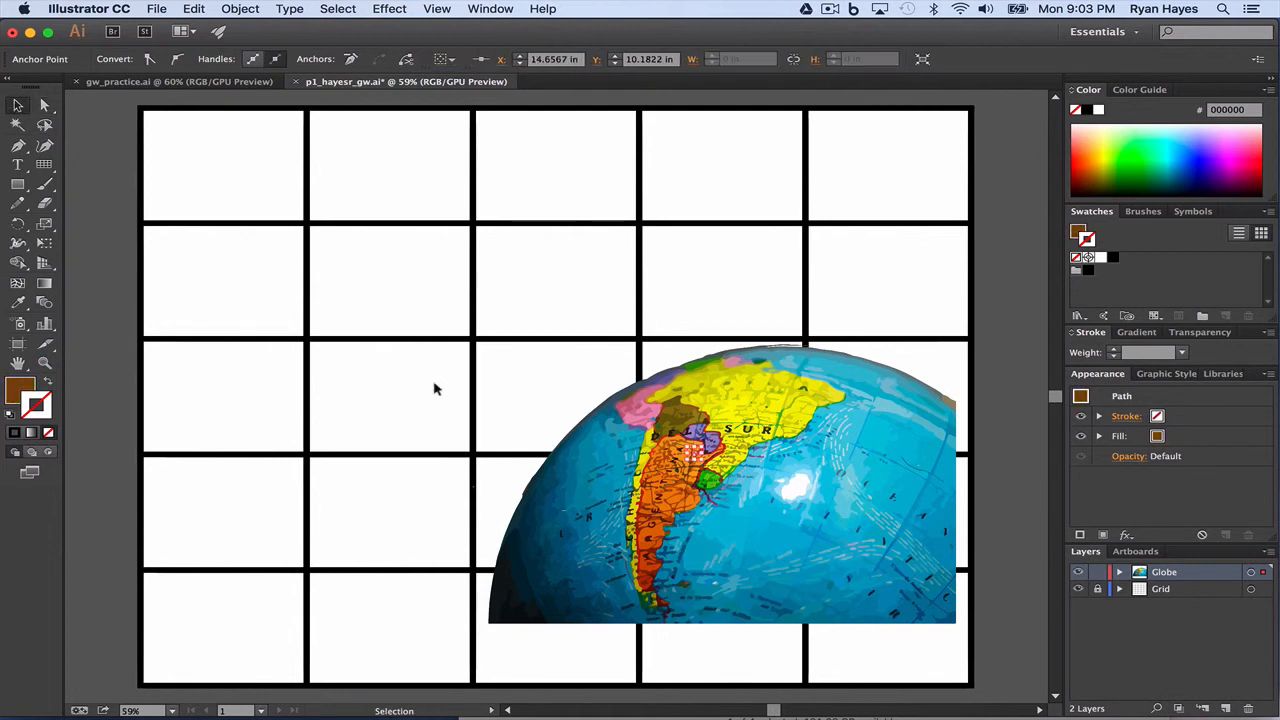
mouse_move(545, 388)
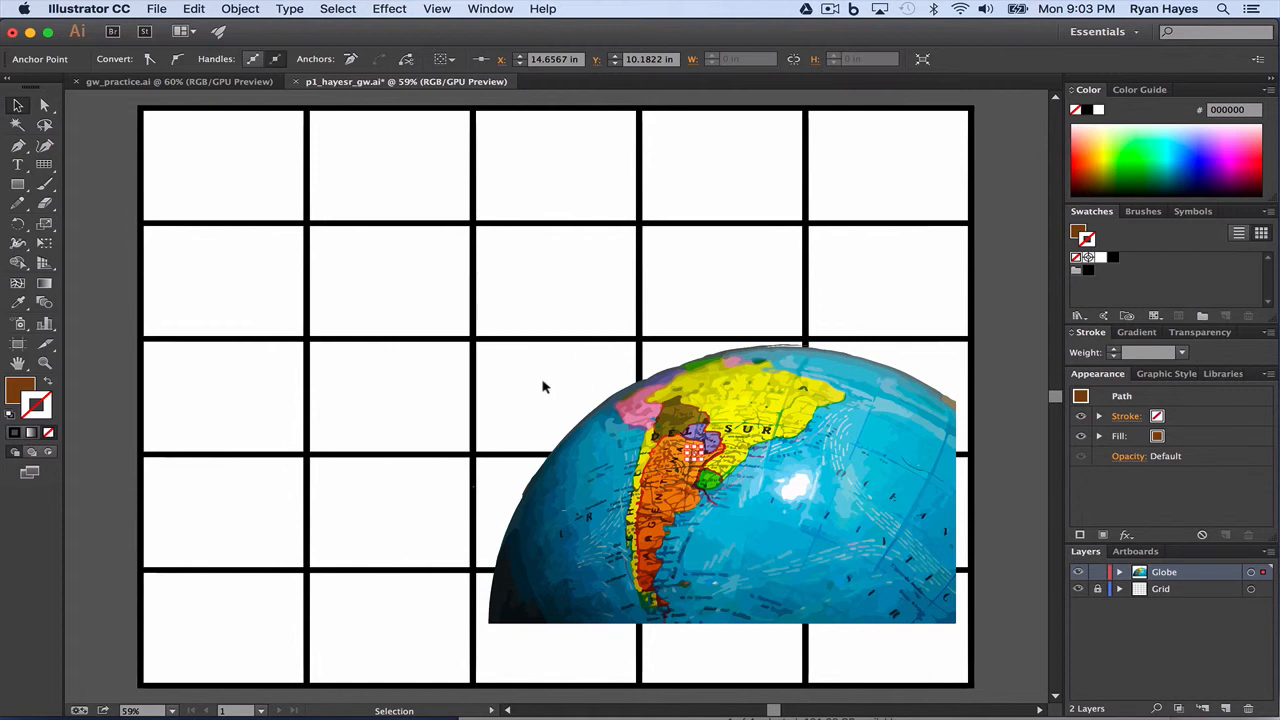
mouse_move(593, 395)
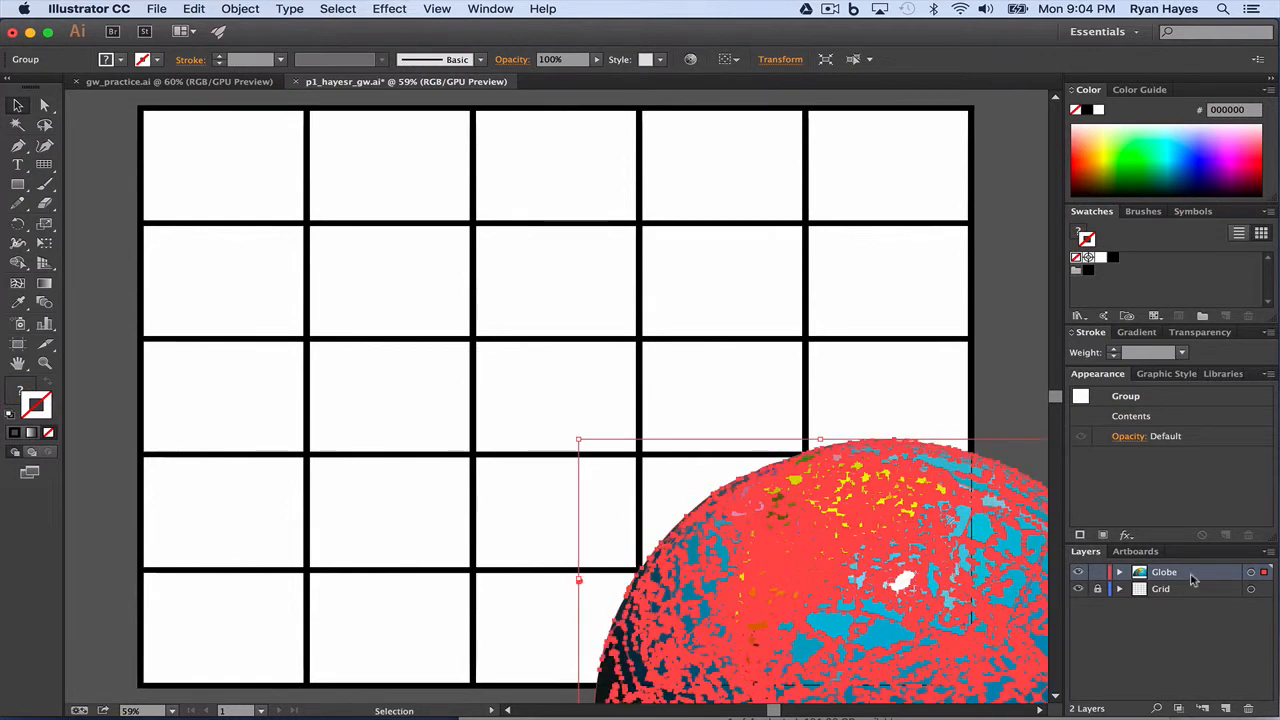
Step: Move the Globe layer beneath Grid and position the globe at the bottom-right
drag(1164, 572, 1164, 590)
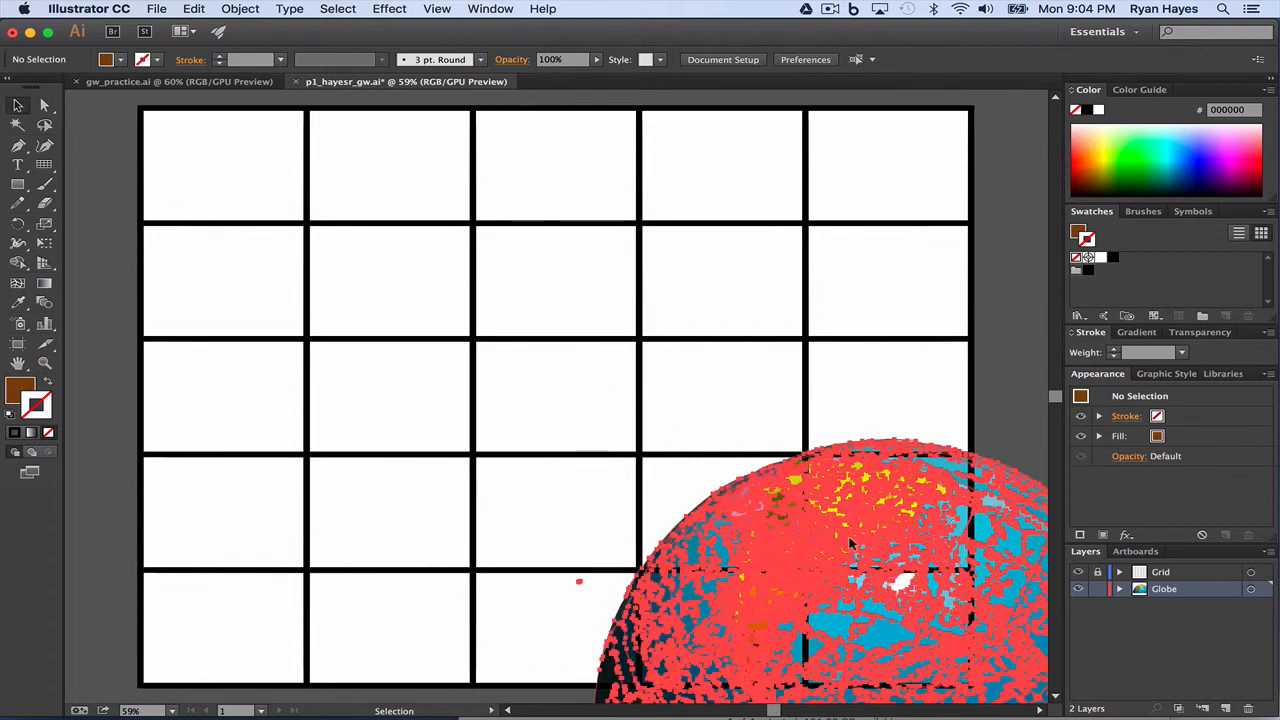
click(840, 540)
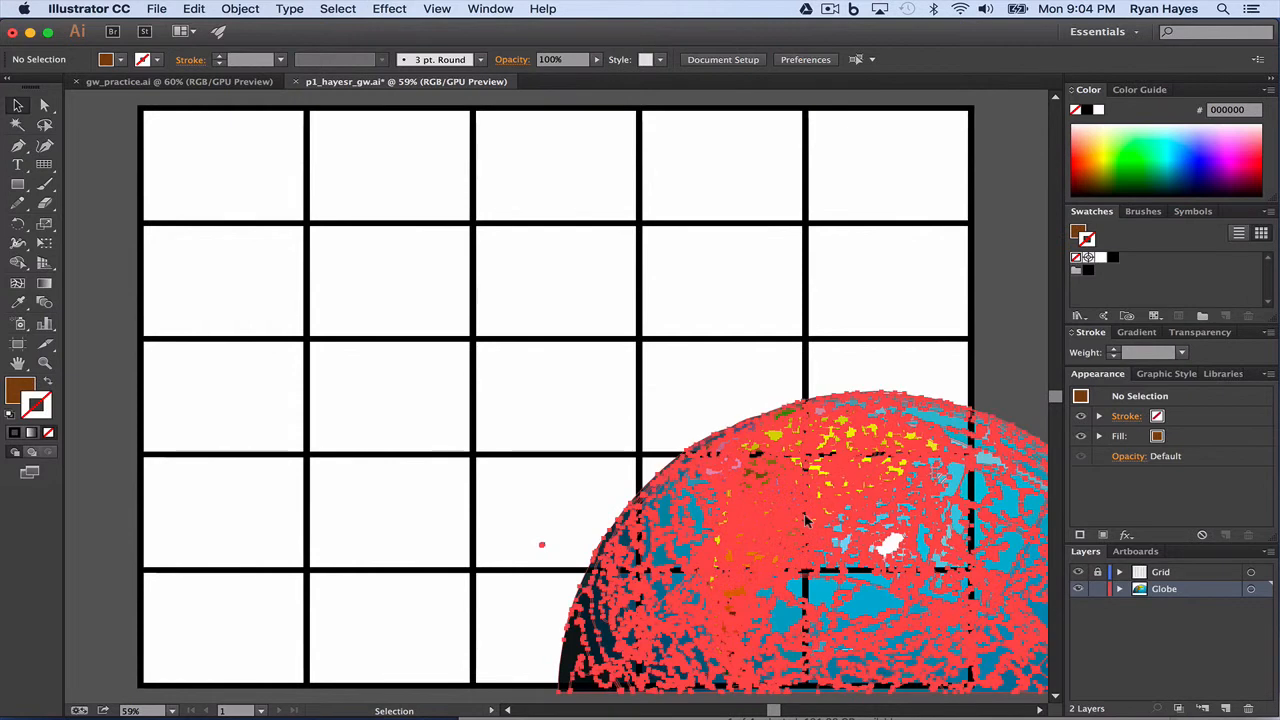
click(850, 500)
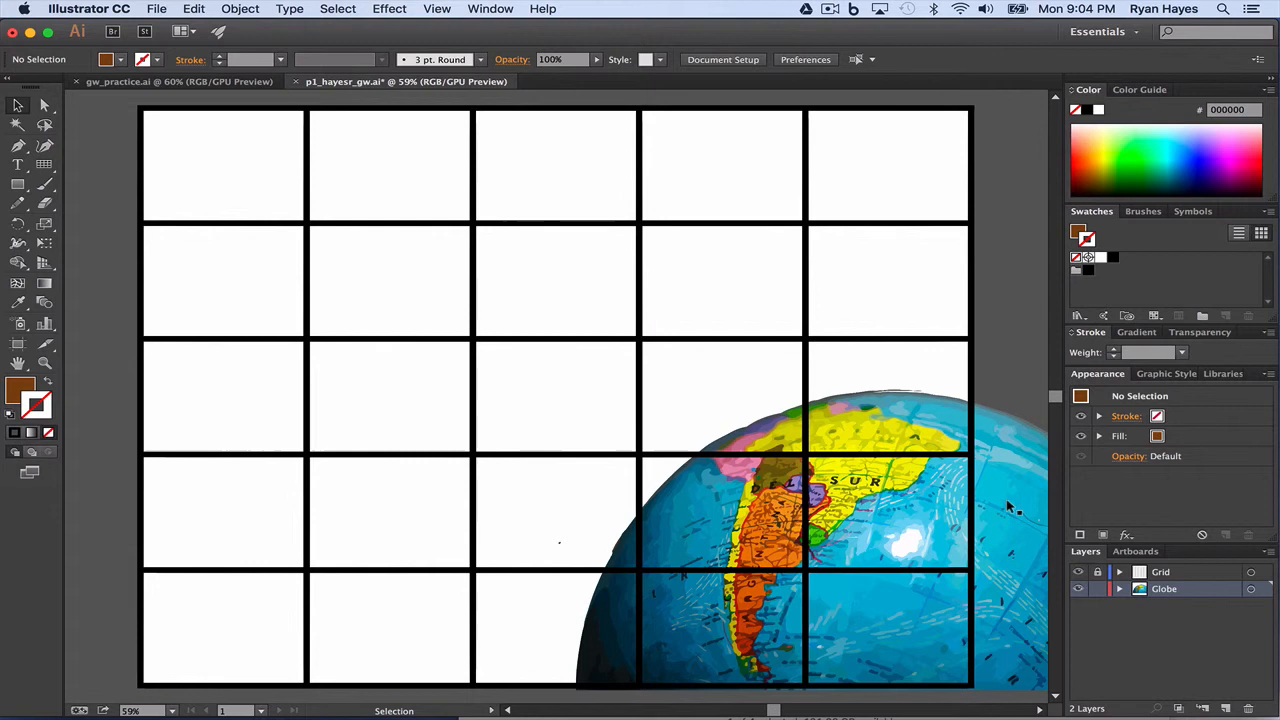
mouse_move(785, 455)
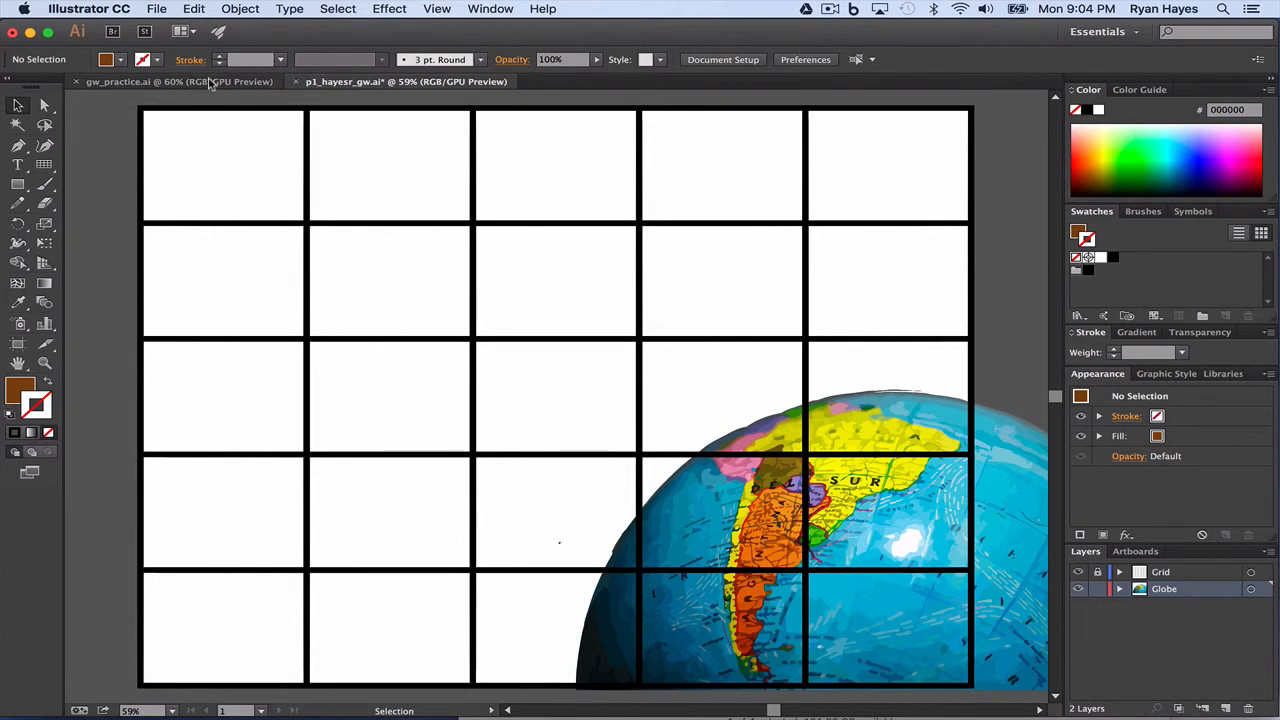
Step: Lock the Globe layer alongside the Grid layer
click(405, 81)
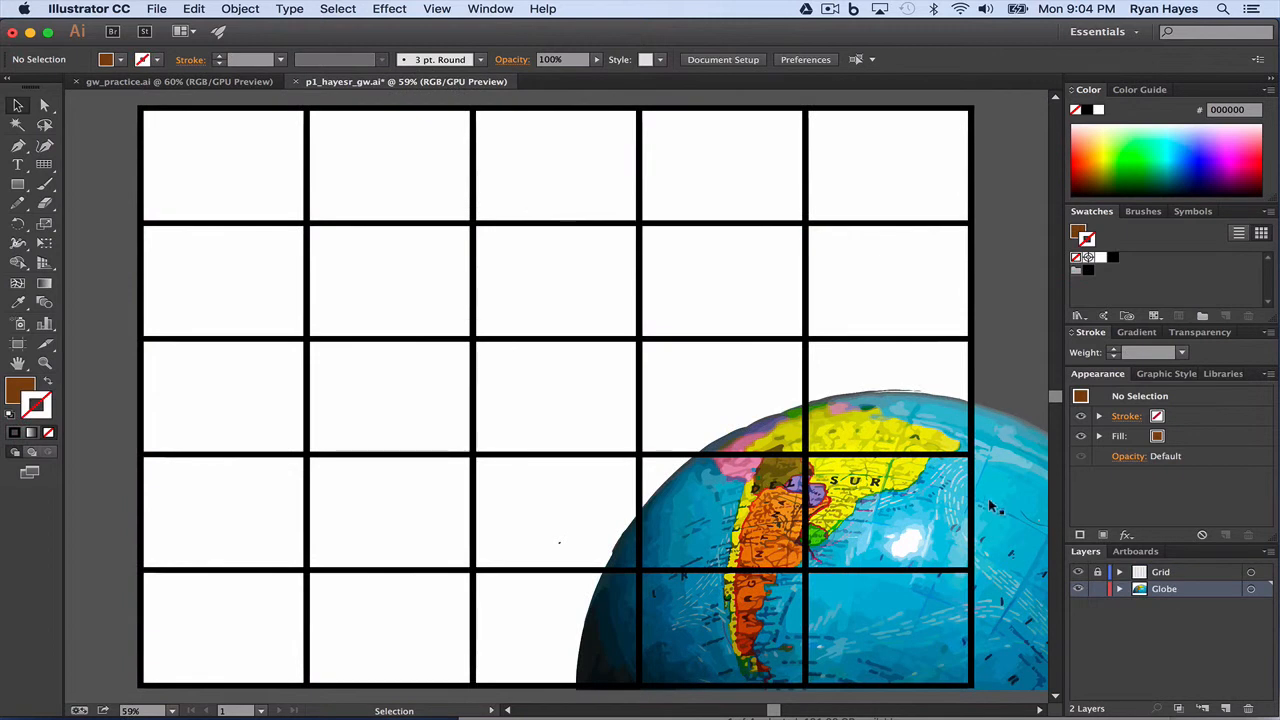
mouse_move(1020, 596)
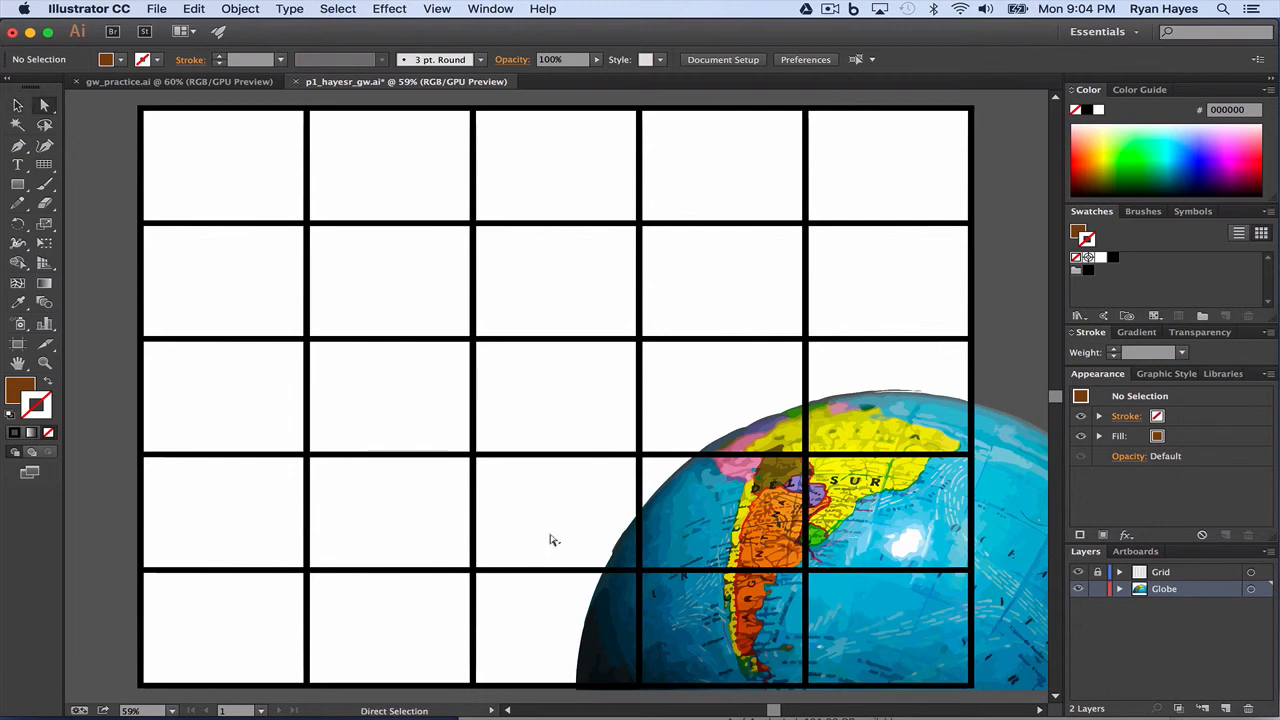
mouse_move(683, 547)
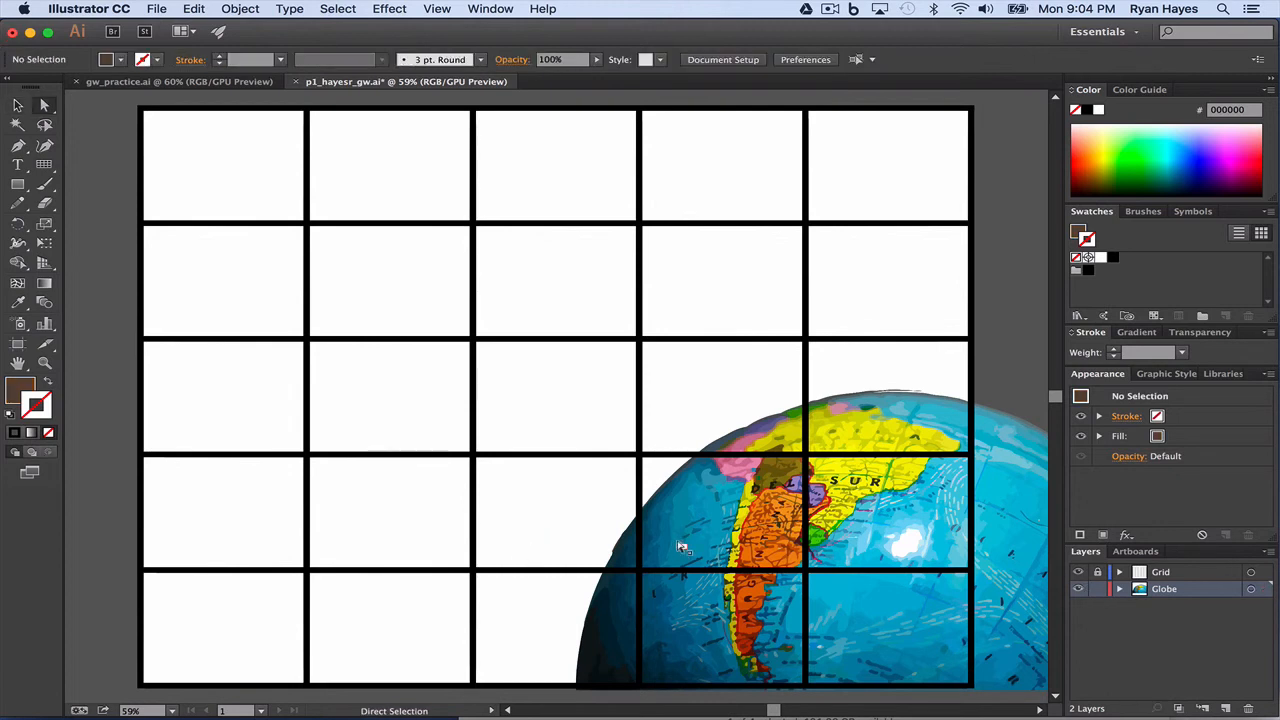
click(1079, 572)
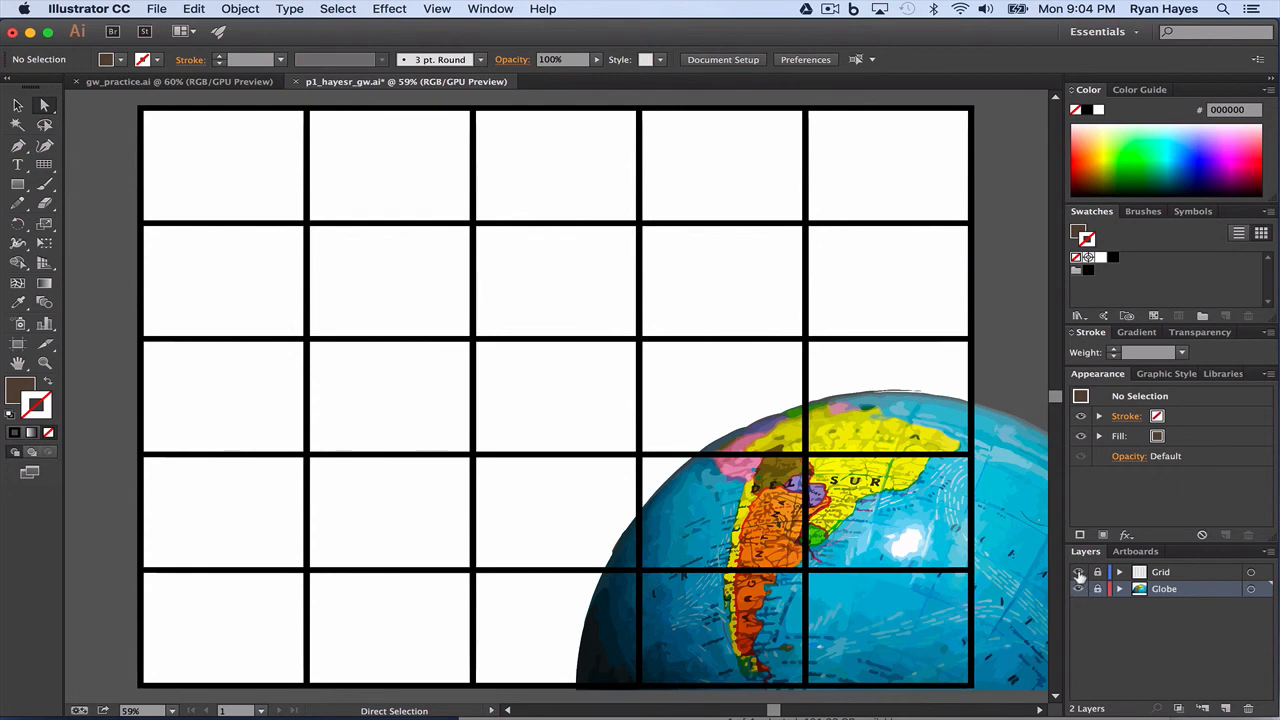
mouse_move(1079, 572)
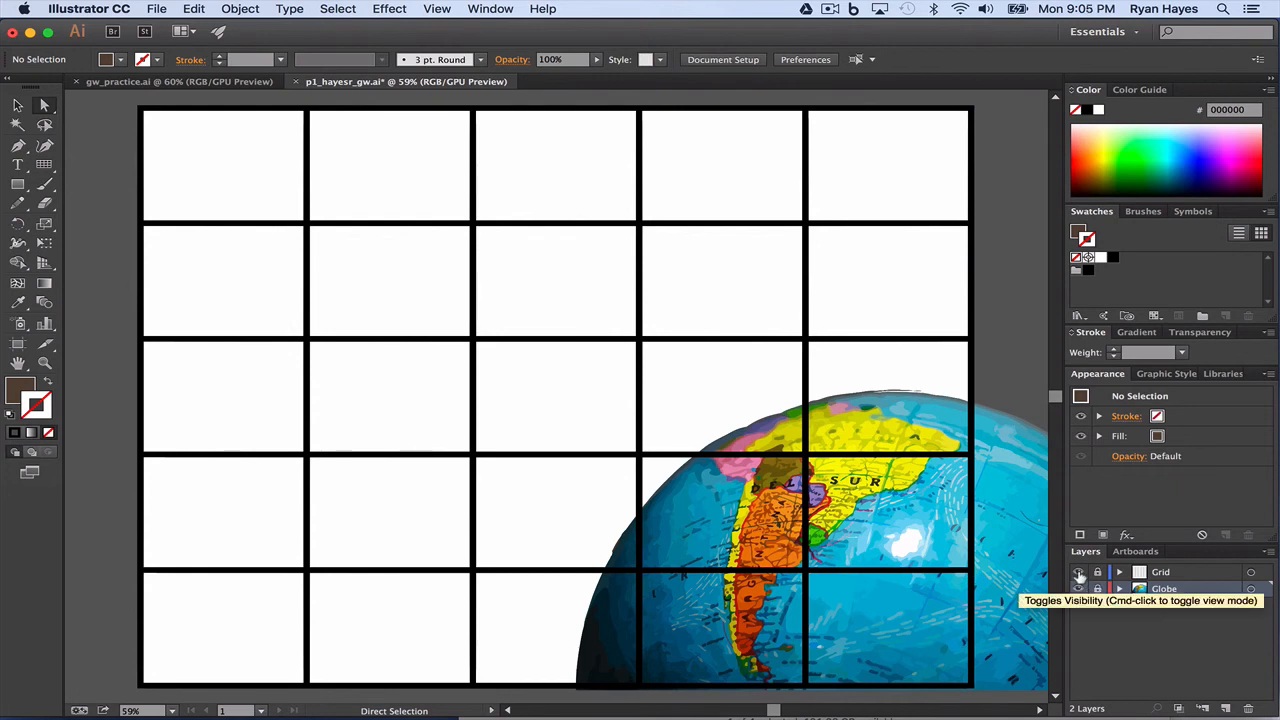